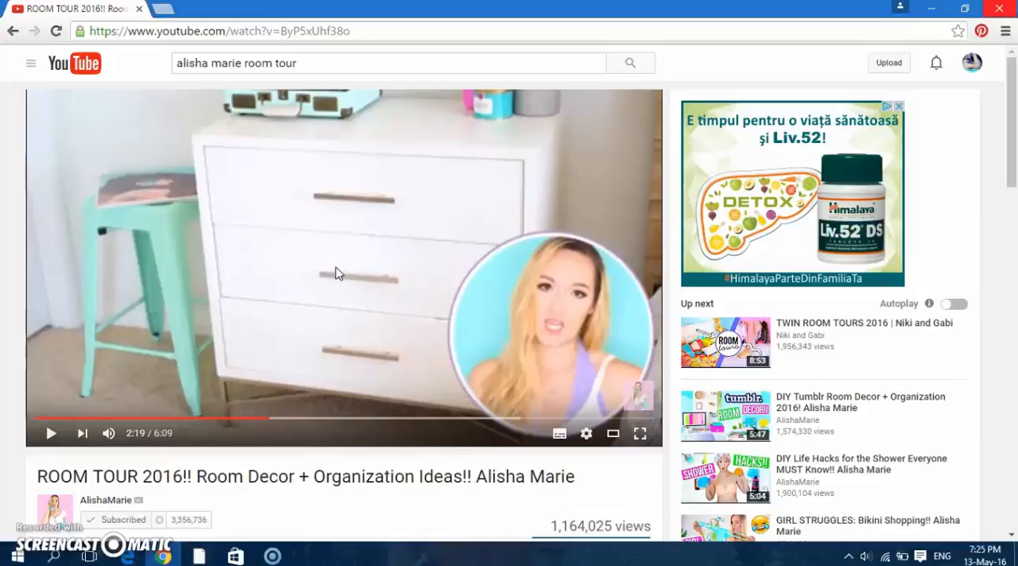
Step: Go from the YouTube room tour video to the PicMonkey home page
{"action": "left_click", "coordinate": [51, 434]}
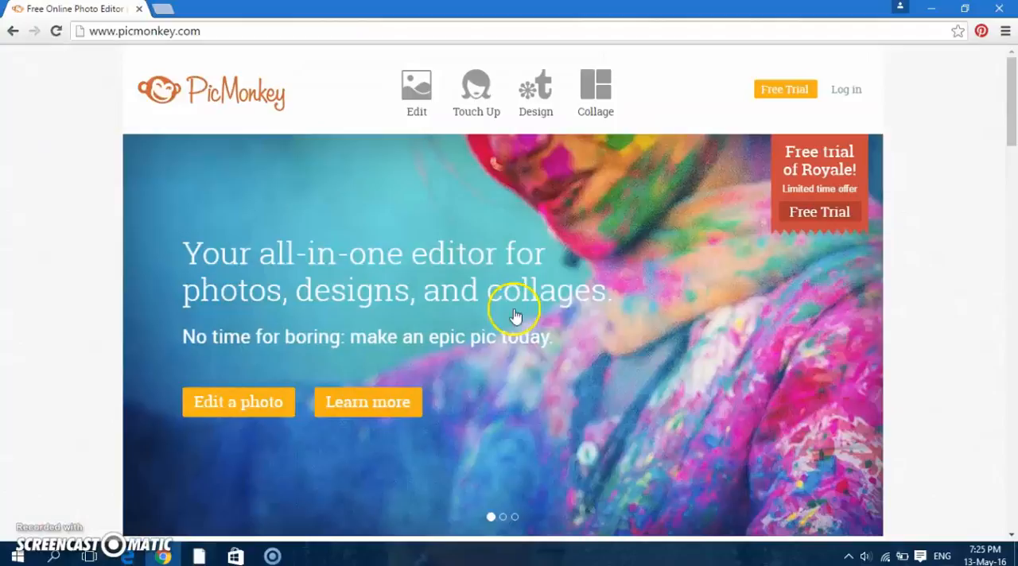
{"action": "mouse_move", "coordinate": [541, 119]}
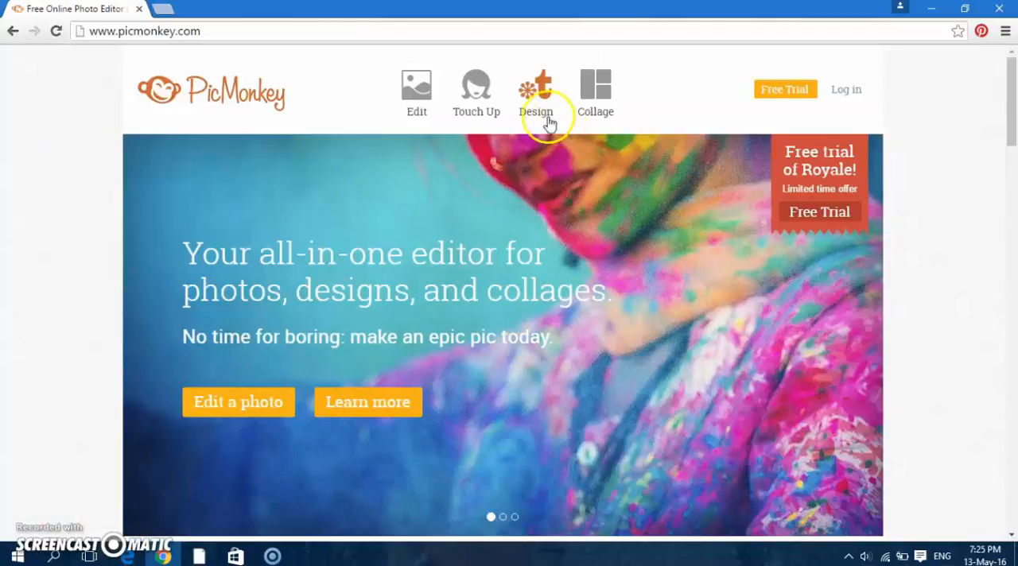
Step: Create a blank custom design canvas of 1280 × 720 pixels
{"action": "left_click", "coordinate": [536, 83]}
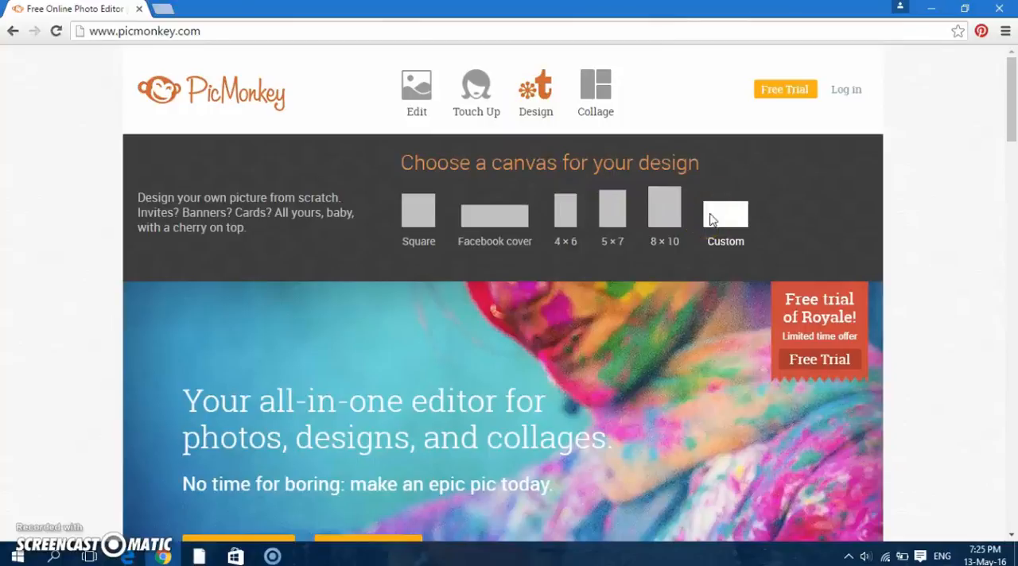
{"action": "left_click", "coordinate": [726, 213]}
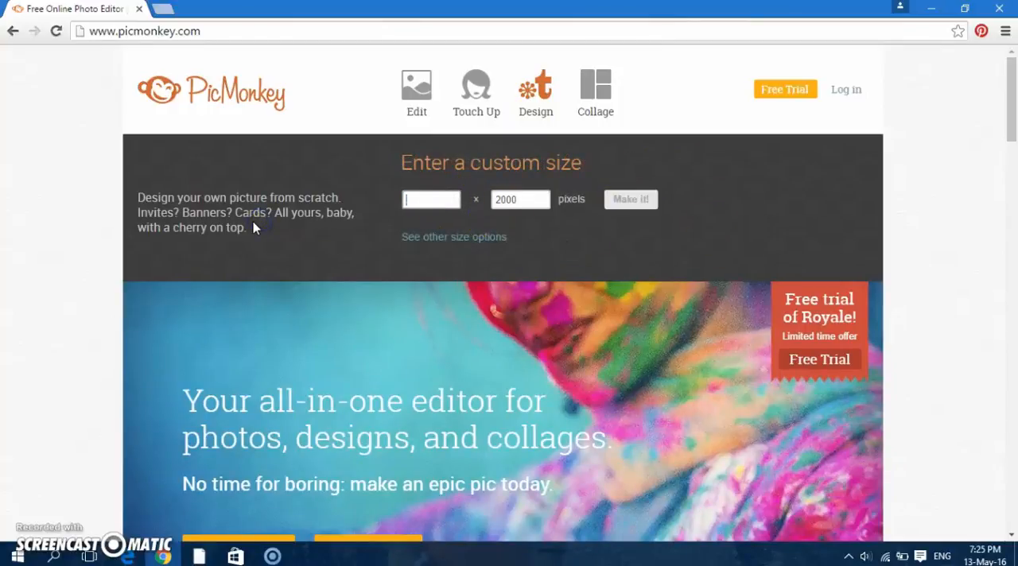
{"action": "type", "text": "1280"}
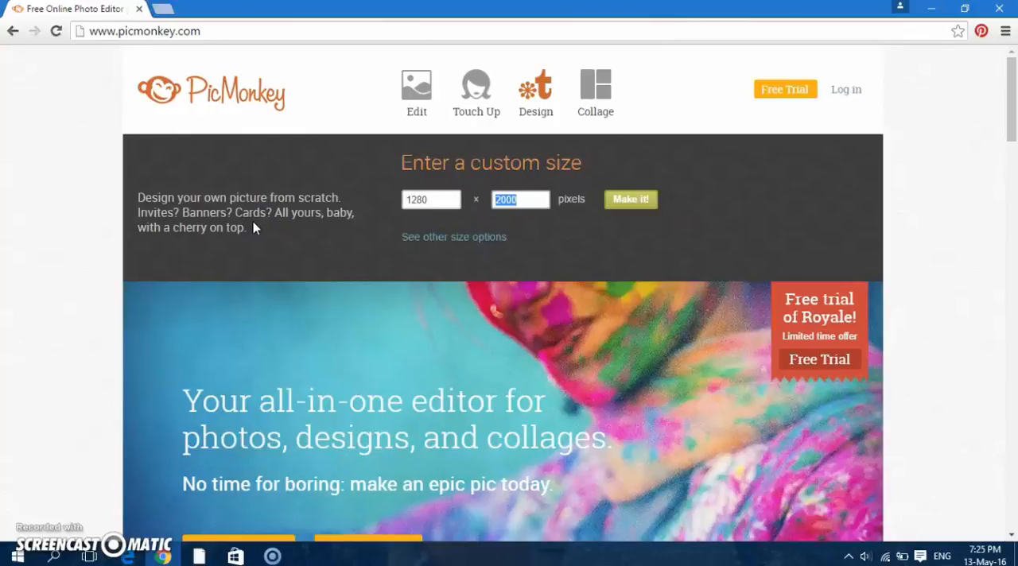
{"action": "type", "text": "720"}
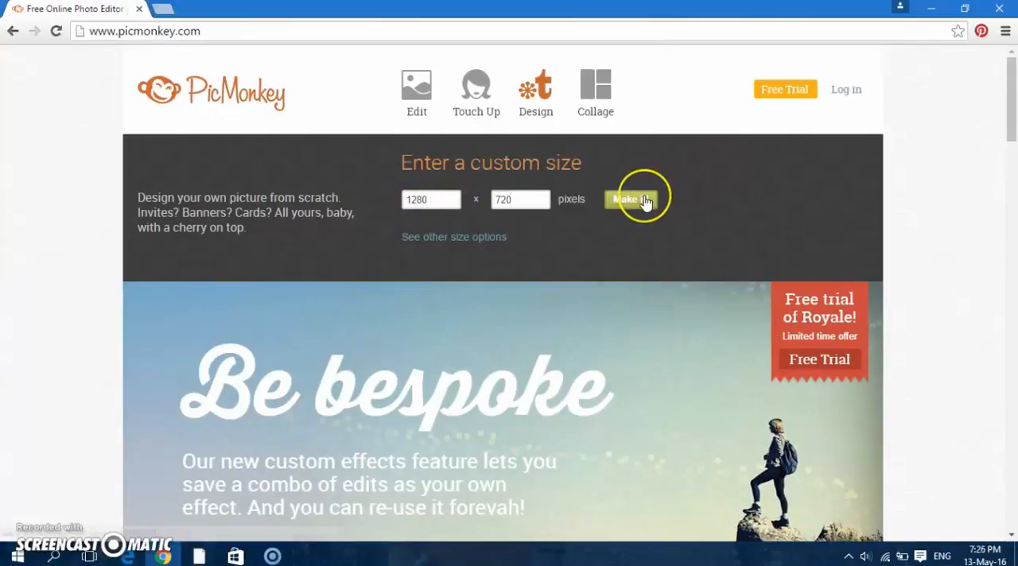
{"action": "left_click", "coordinate": [633, 200]}
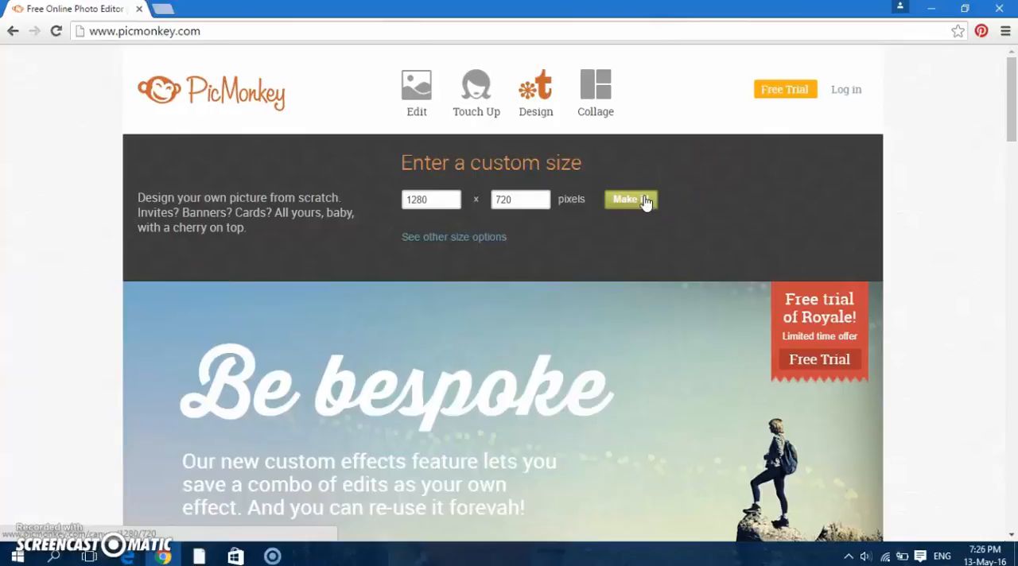
{"action": "left_click", "coordinate": [630, 200]}
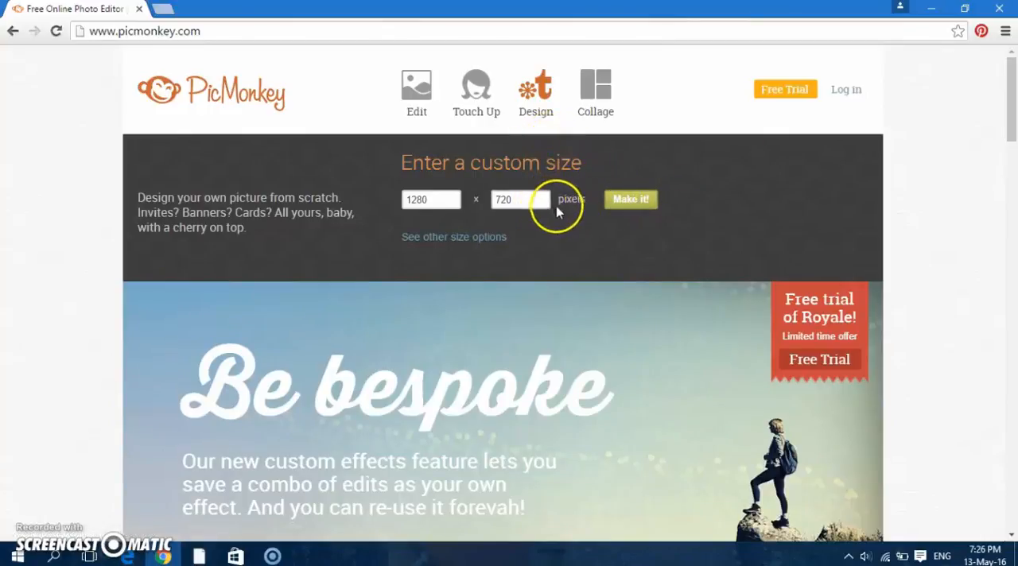
{"action": "left_click", "coordinate": [631, 199]}
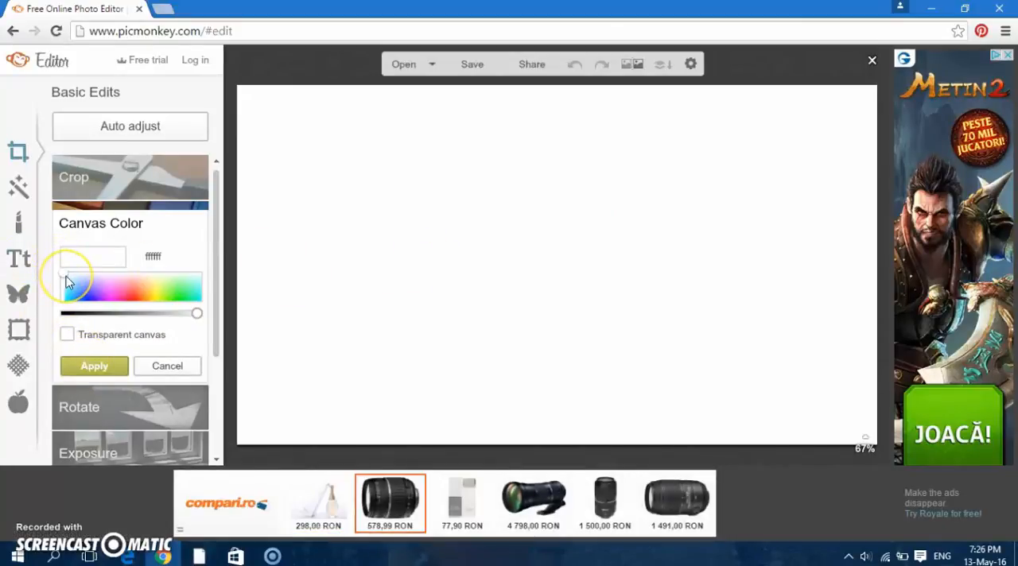
Step: Set the Canvas Color to bright green from the spectrum
{"action": "left_click", "coordinate": [133, 289]}
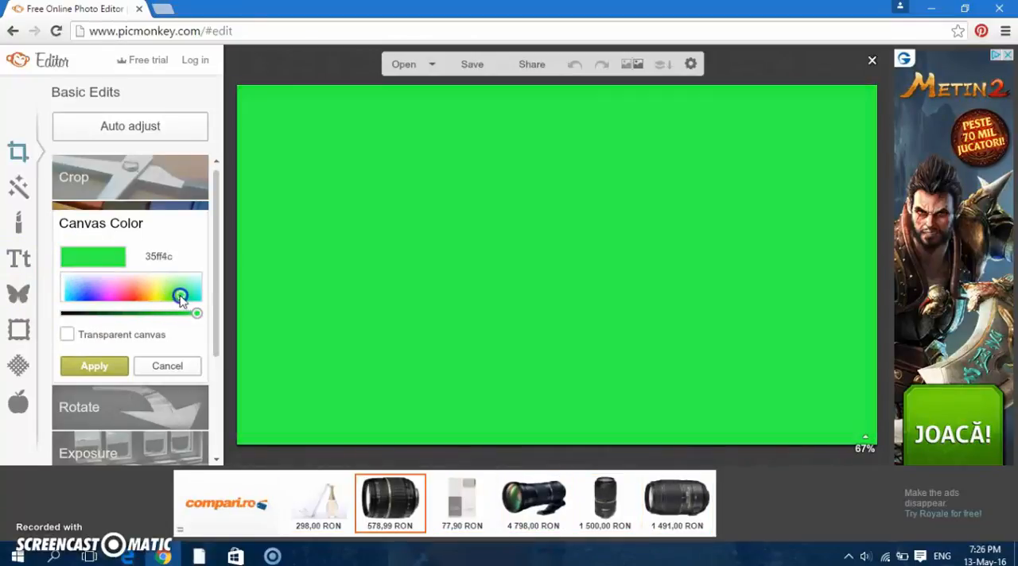
{"action": "left_click_drag", "start_coordinate": [181, 298], "coordinate": [178, 305]}
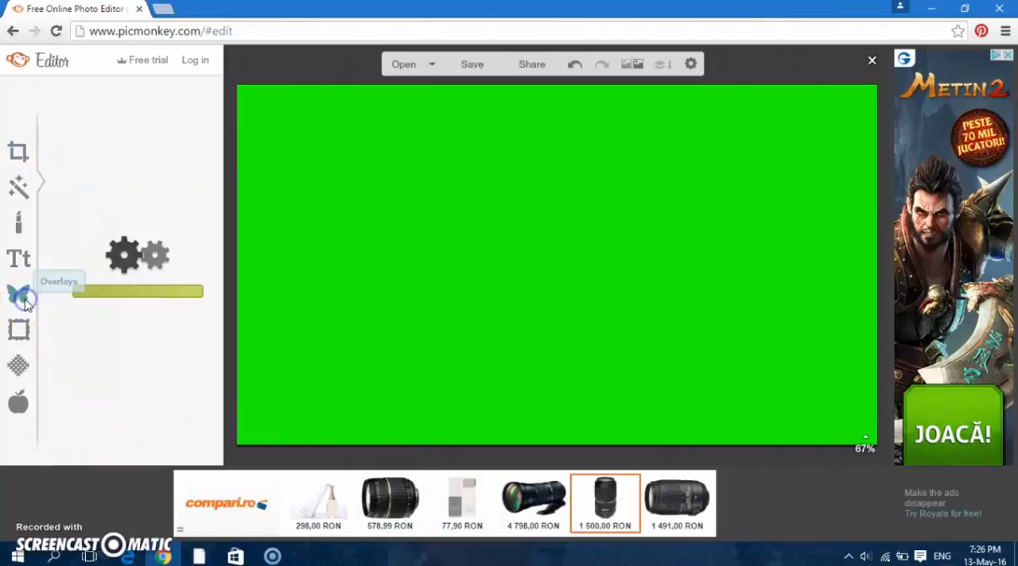
Step: Add the Geometric circle overlay and enlarge it to span the canvas height
{"action": "left_click", "coordinate": [17, 293]}
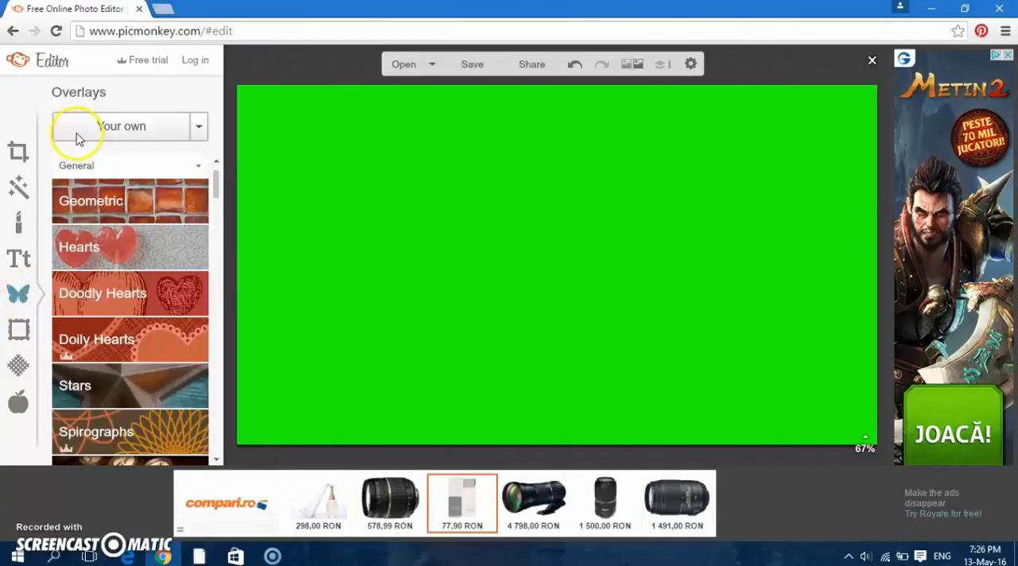
{"action": "left_click", "coordinate": [91, 200]}
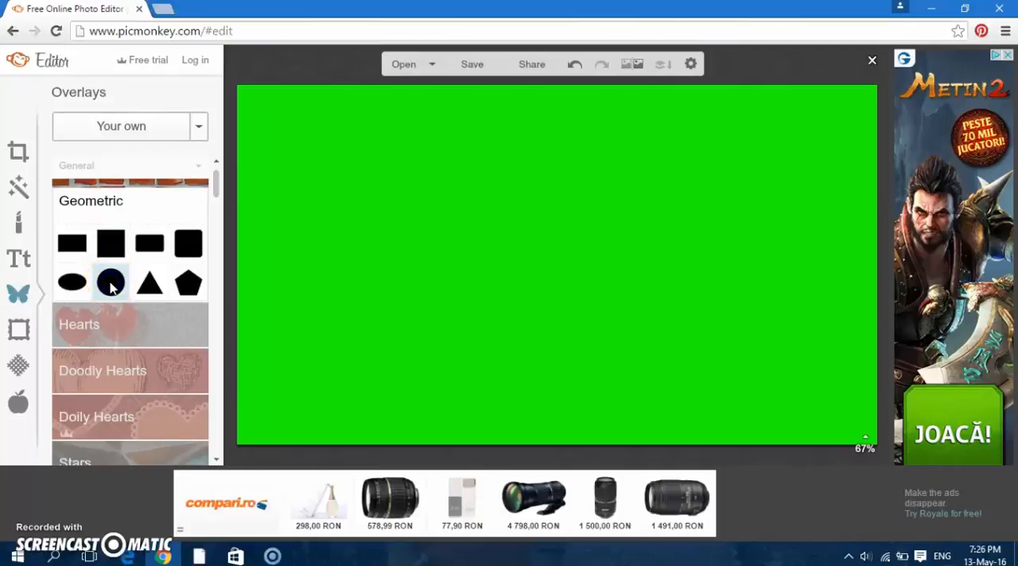
{"action": "left_click", "coordinate": [111, 282]}
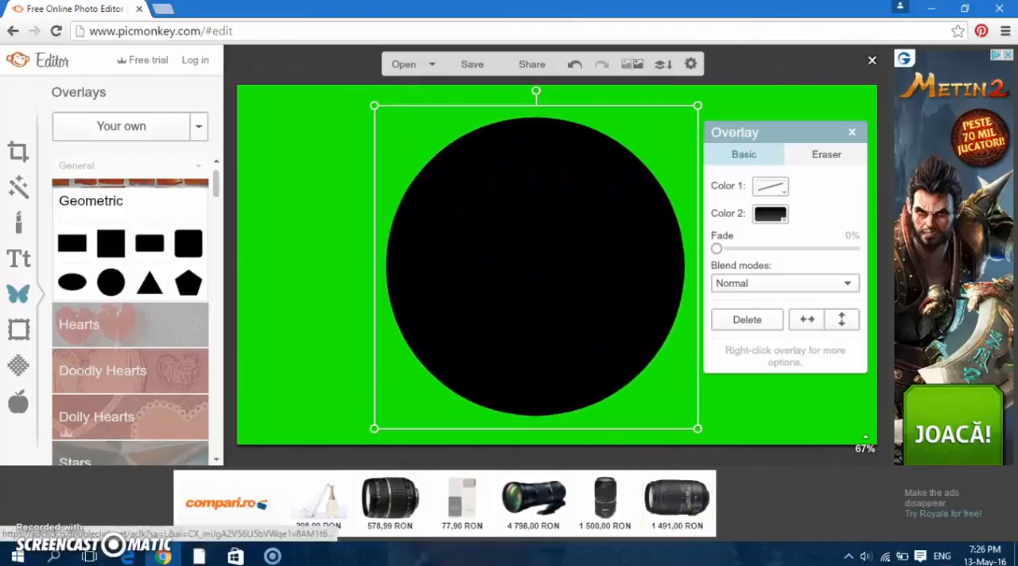
{"action": "mouse_move", "coordinate": [697, 333]}
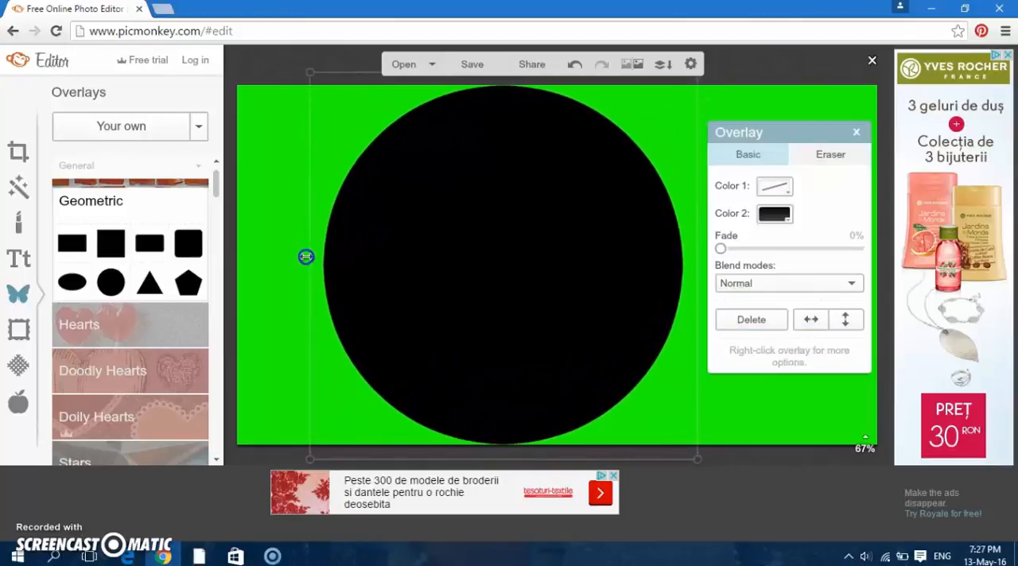
{"action": "left_click_drag", "start_coordinate": [307, 257], "coordinate": [415, 297]}
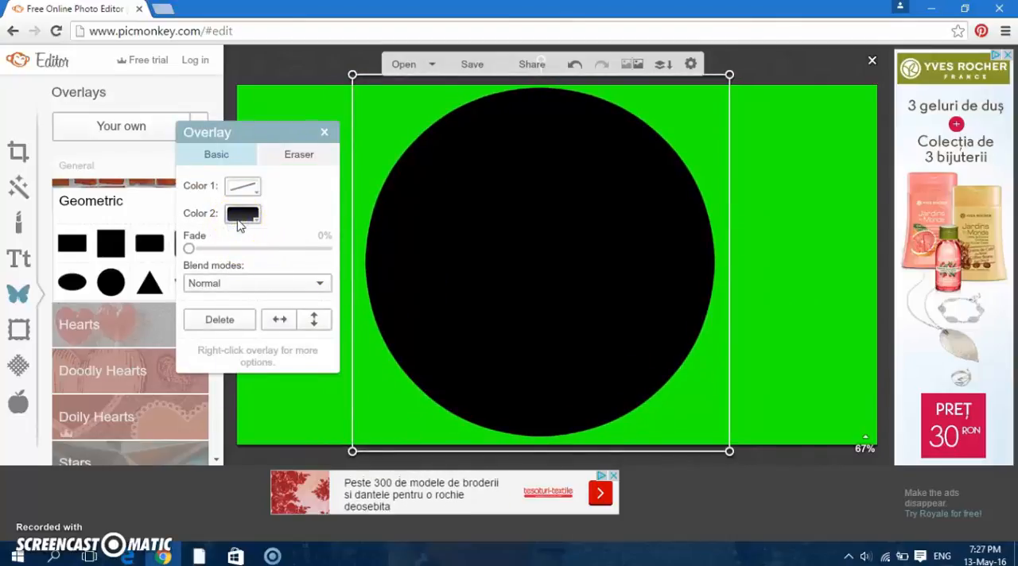
Step: Try teal, olive and light greens, then set the circle's colour to dark green
{"action": "left_click", "coordinate": [242, 214]}
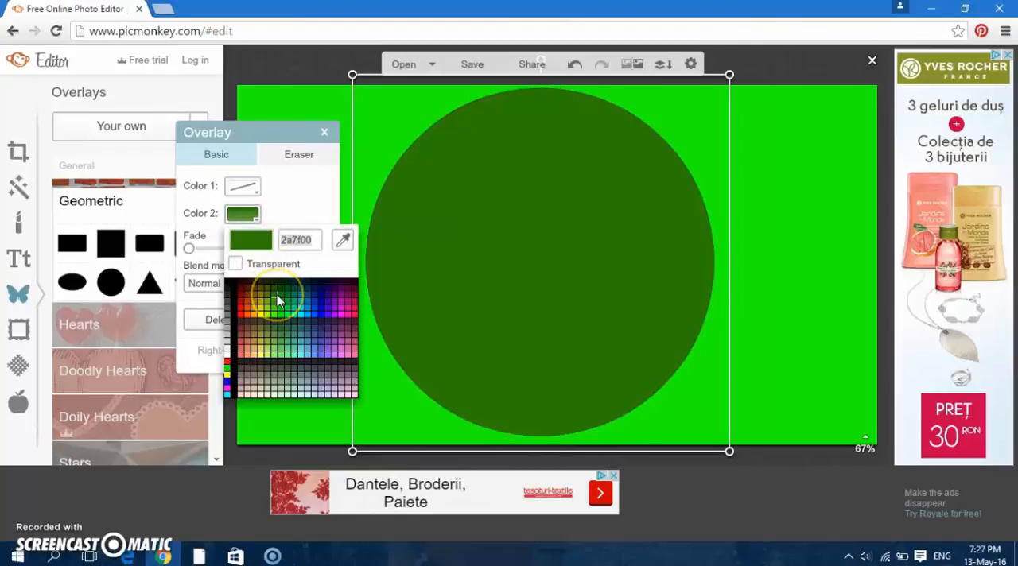
{"action": "left_click", "coordinate": [289, 354]}
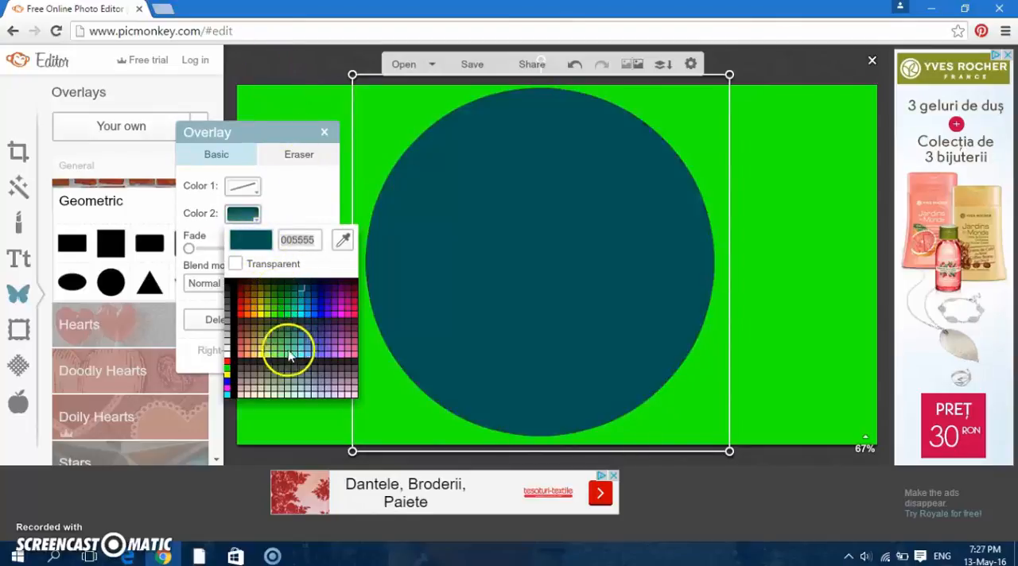
{"action": "left_click", "coordinate": [276, 314]}
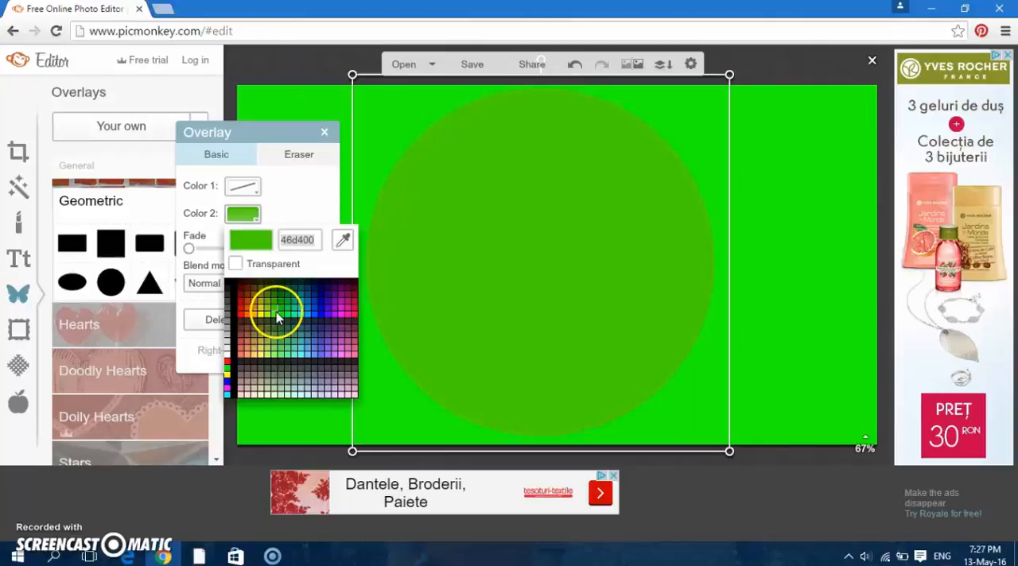
{"action": "left_click", "coordinate": [283, 299]}
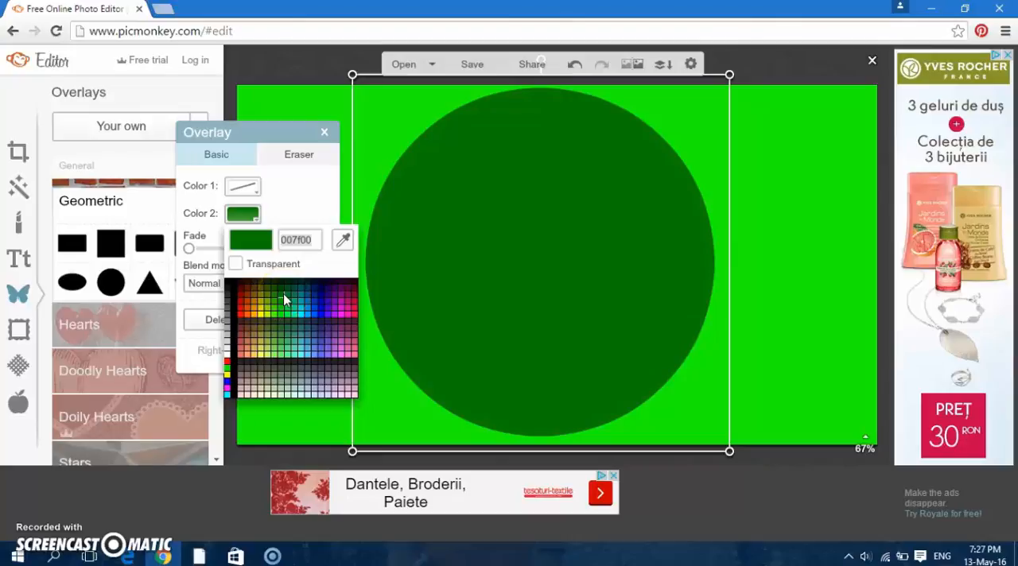
{"action": "left_click", "coordinate": [243, 213]}
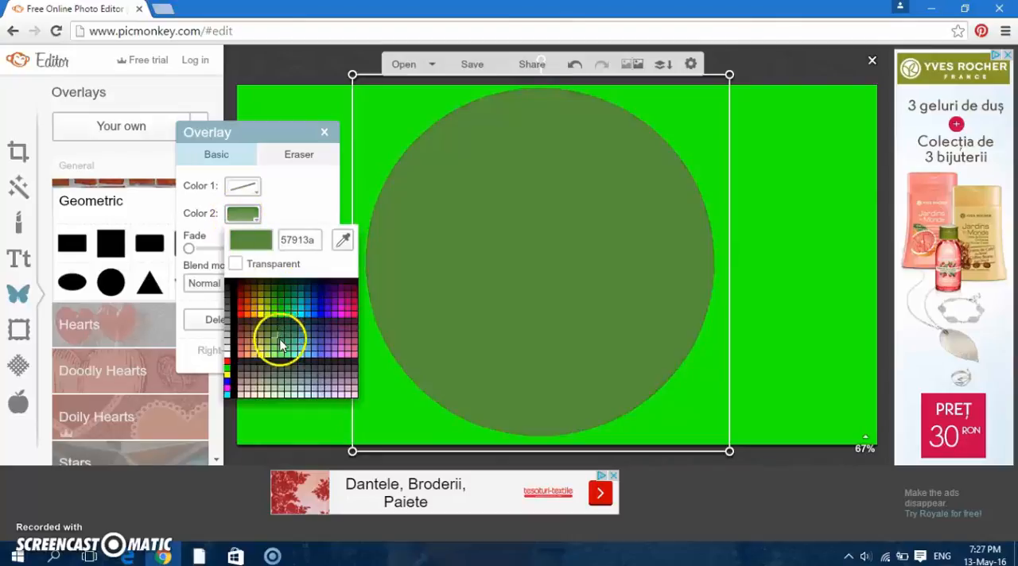
{"action": "left_click", "coordinate": [269, 301]}
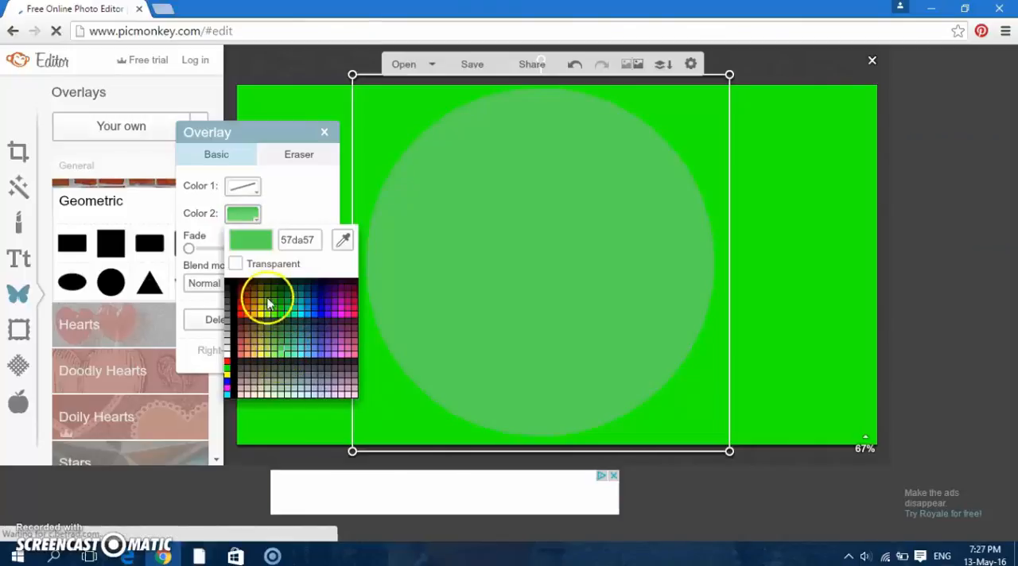
{"action": "left_click", "coordinate": [280, 319]}
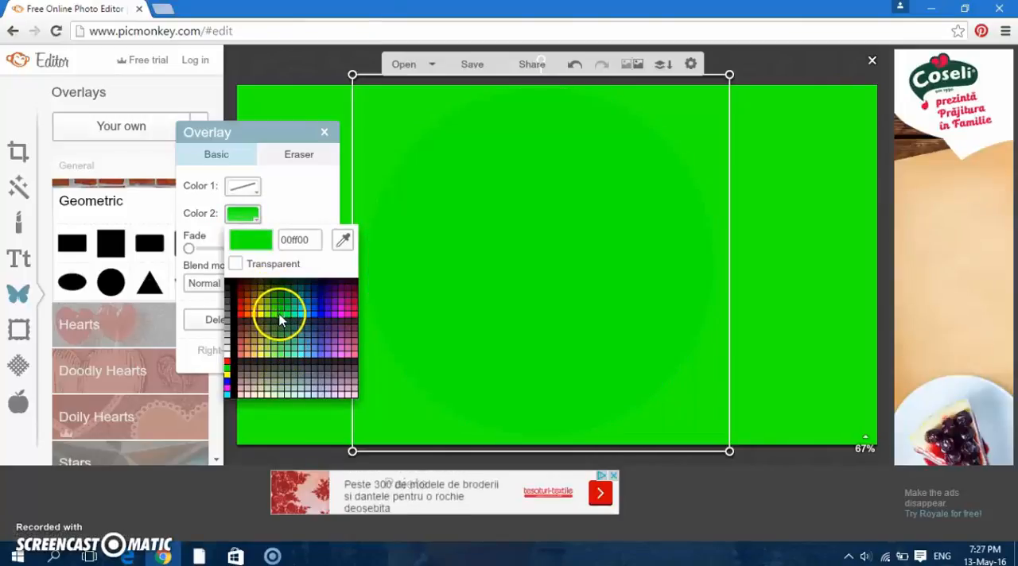
{"action": "left_click", "coordinate": [275, 321]}
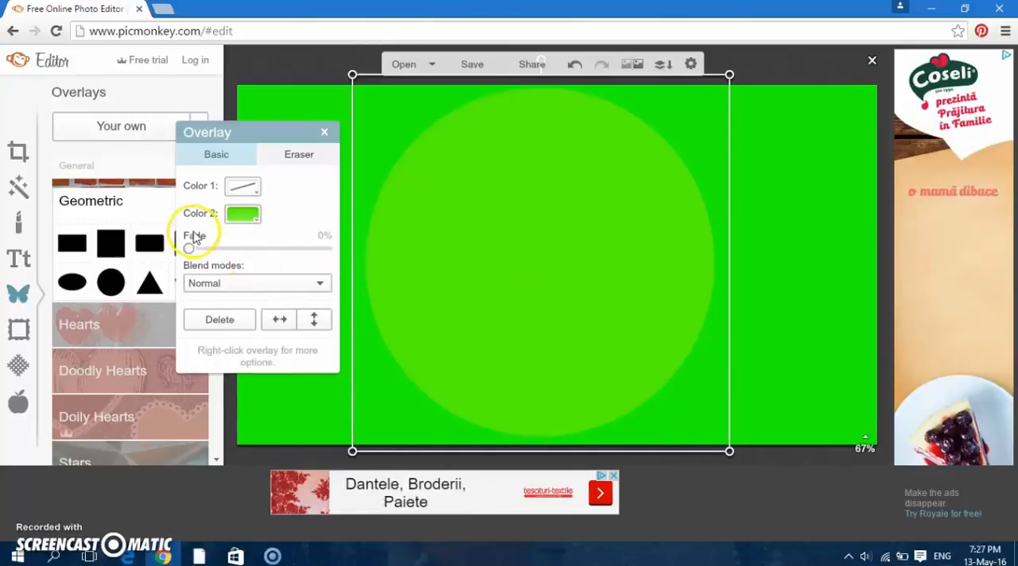
{"action": "left_click", "coordinate": [243, 214]}
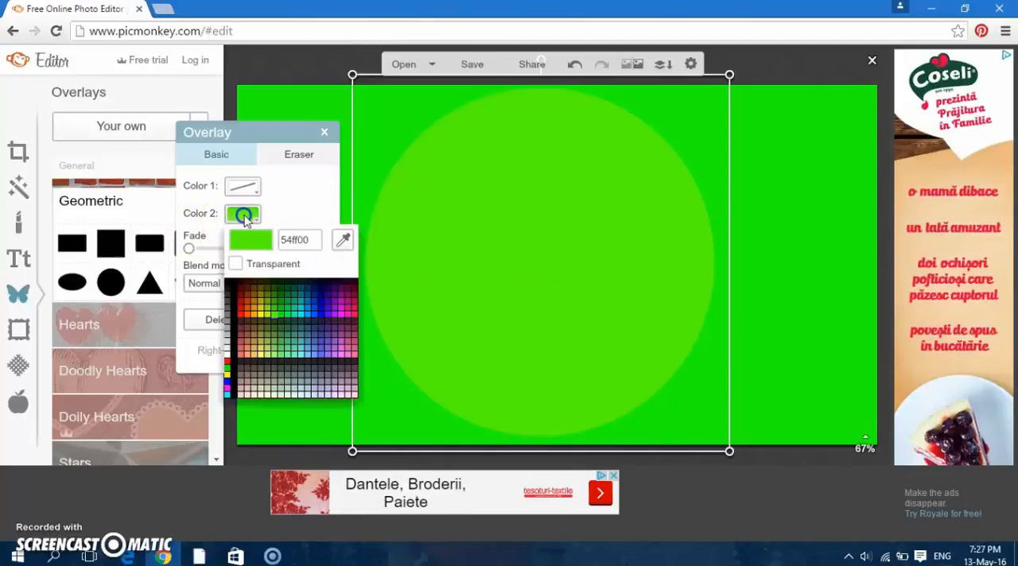
{"action": "left_click", "coordinate": [243, 213]}
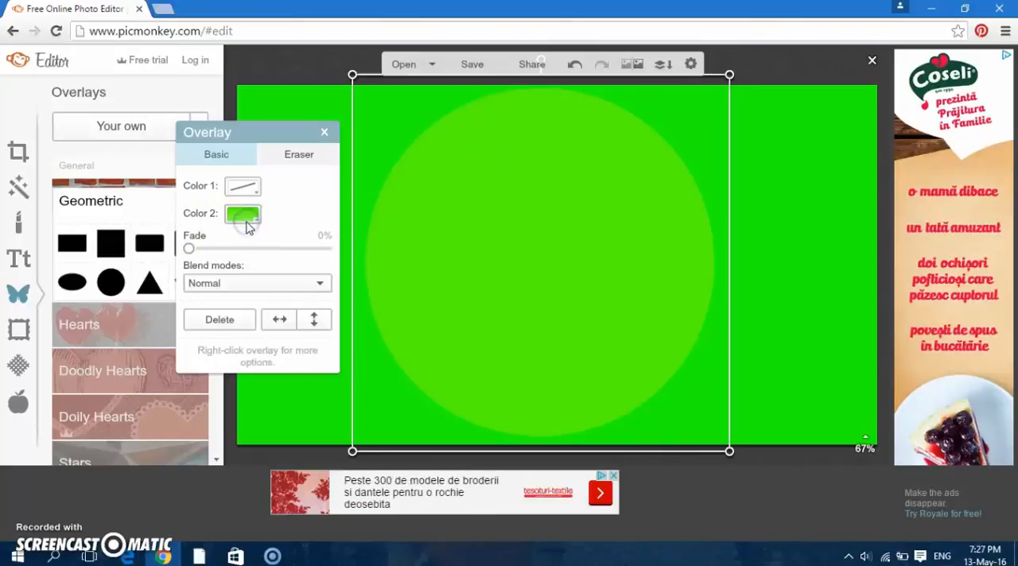
{"action": "left_click", "coordinate": [243, 213]}
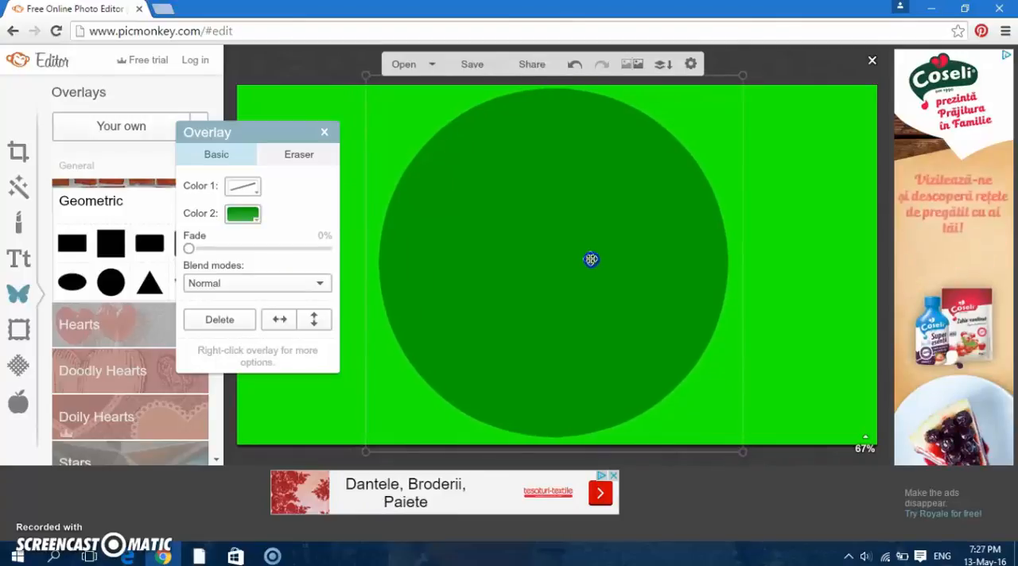
Step: Try blue, purple and lilac outlines, settle on a cyan ring, then resize the circle
{"action": "left_click", "coordinate": [243, 186]}
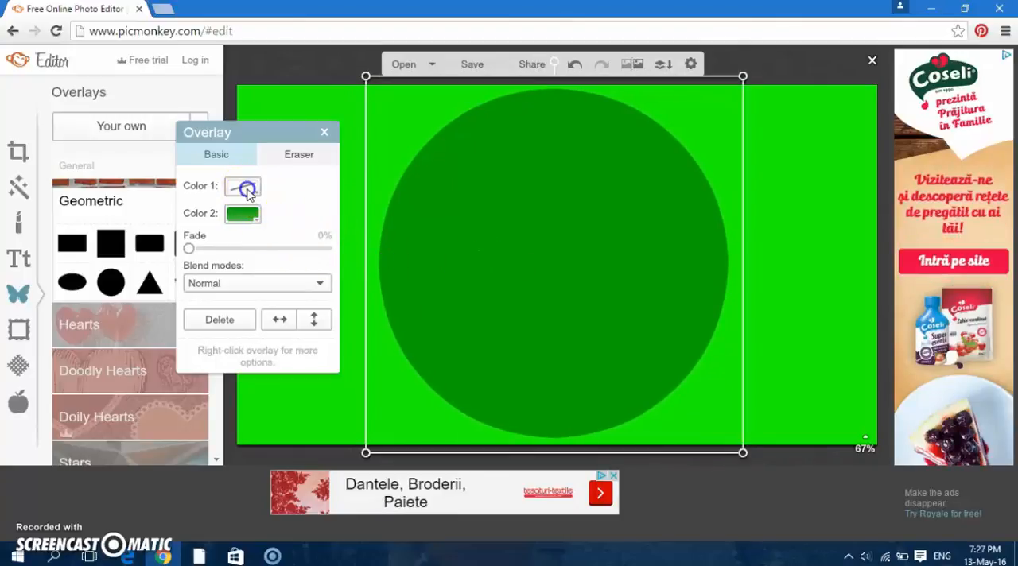
{"action": "left_click", "coordinate": [242, 187]}
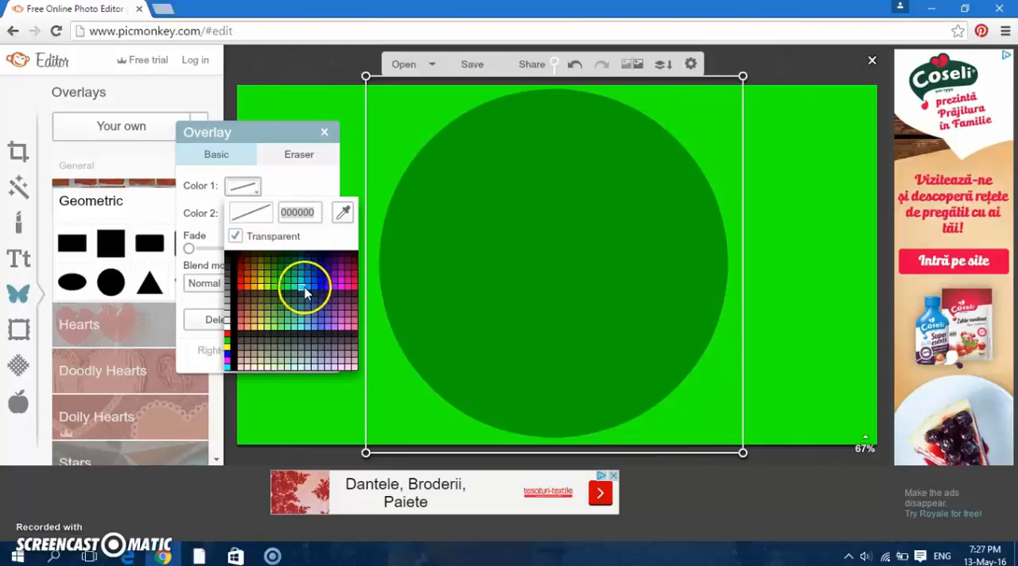
{"action": "left_click", "coordinate": [306, 286]}
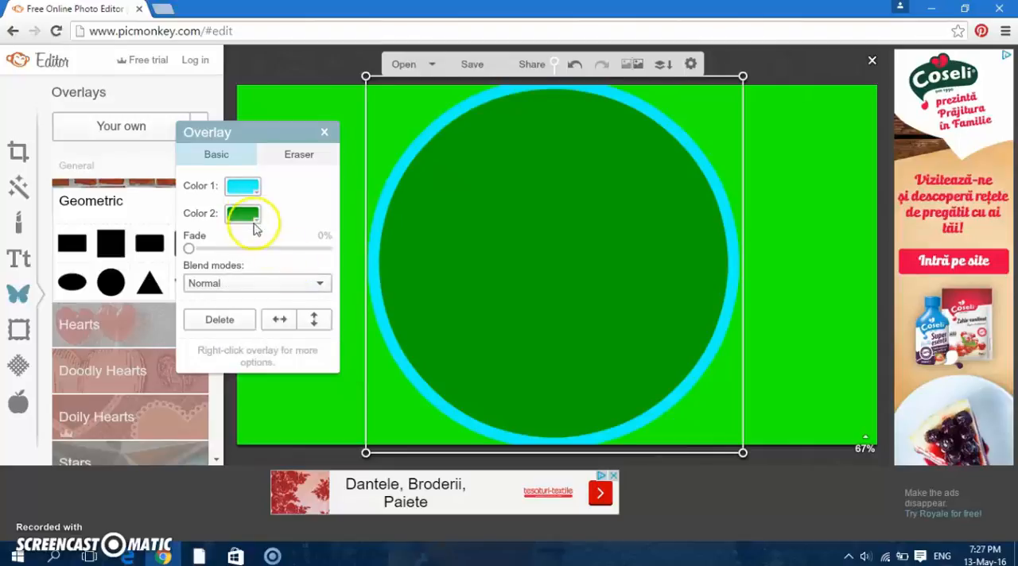
{"action": "left_click", "coordinate": [243, 185]}
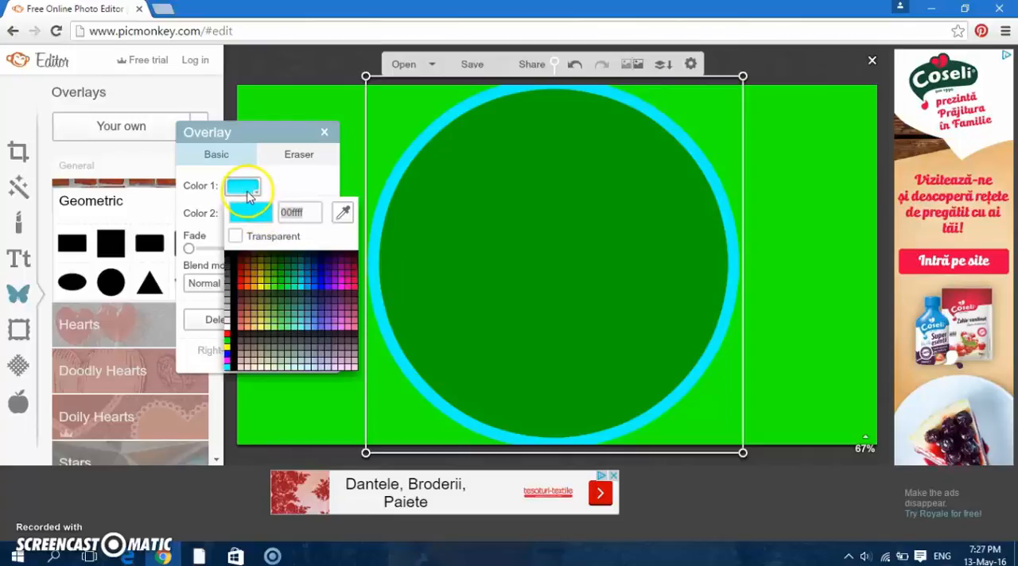
{"action": "left_click", "coordinate": [328, 309]}
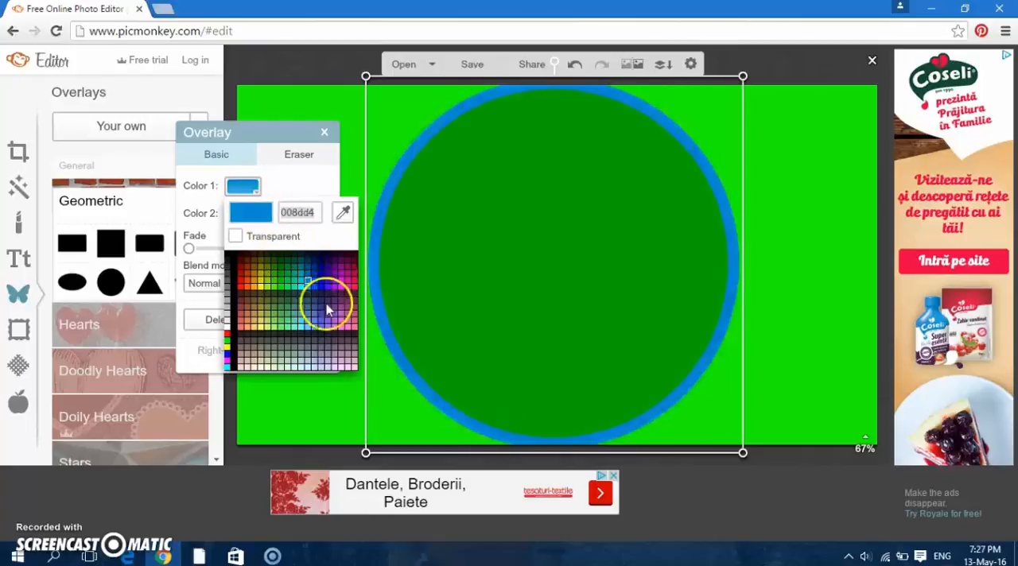
{"action": "left_click", "coordinate": [327, 331]}
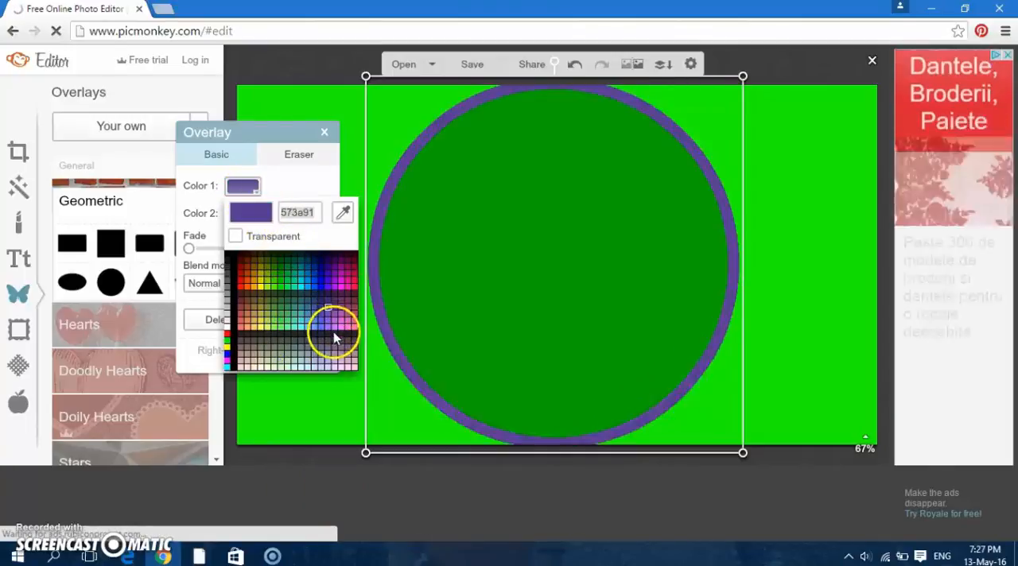
{"action": "left_click", "coordinate": [315, 332]}
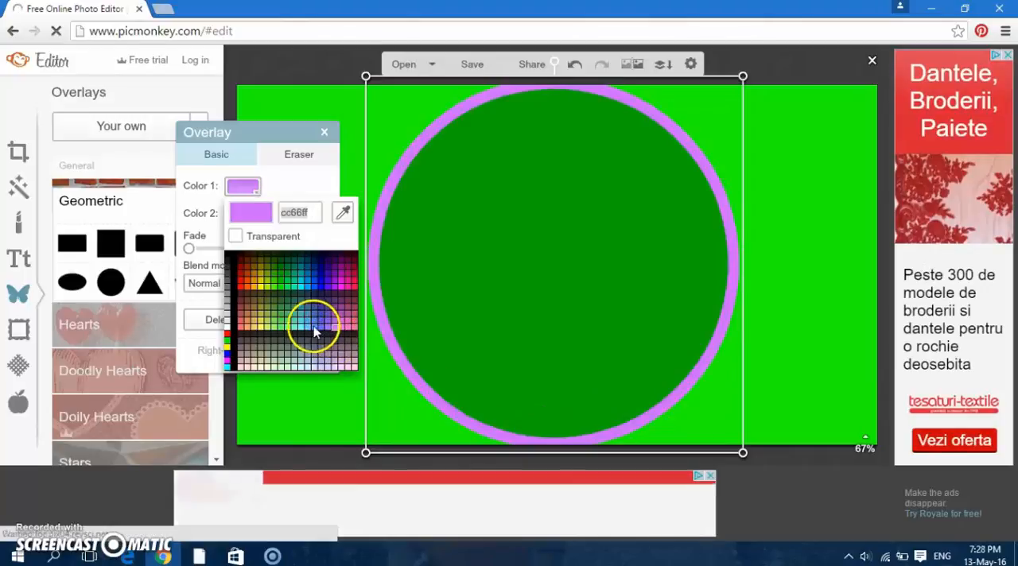
{"action": "left_click", "coordinate": [315, 327]}
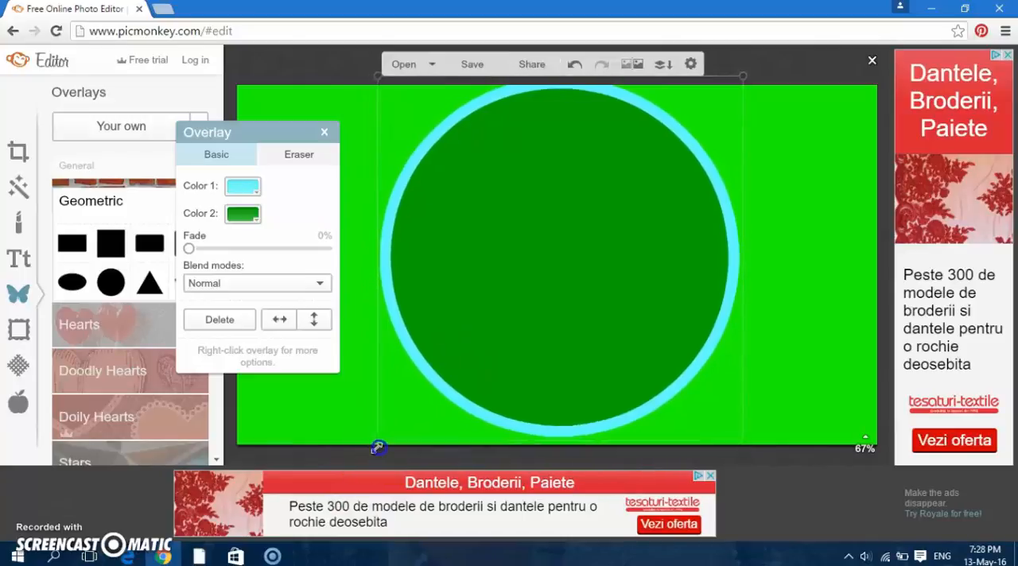
{"action": "left_click_drag", "start_coordinate": [378, 445], "coordinate": [575, 340]}
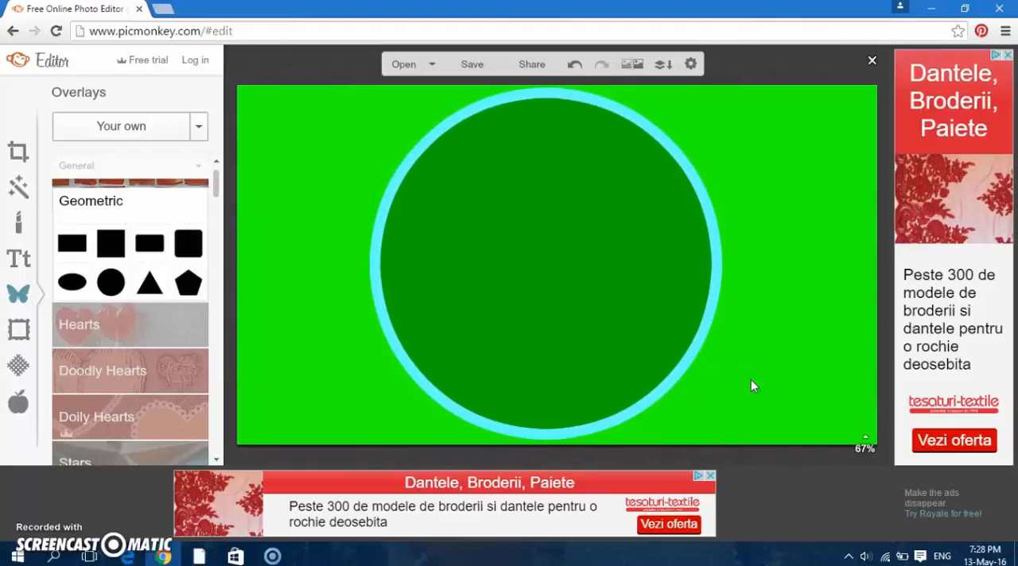
{"action": "mouse_move", "coordinate": [355, 7]}
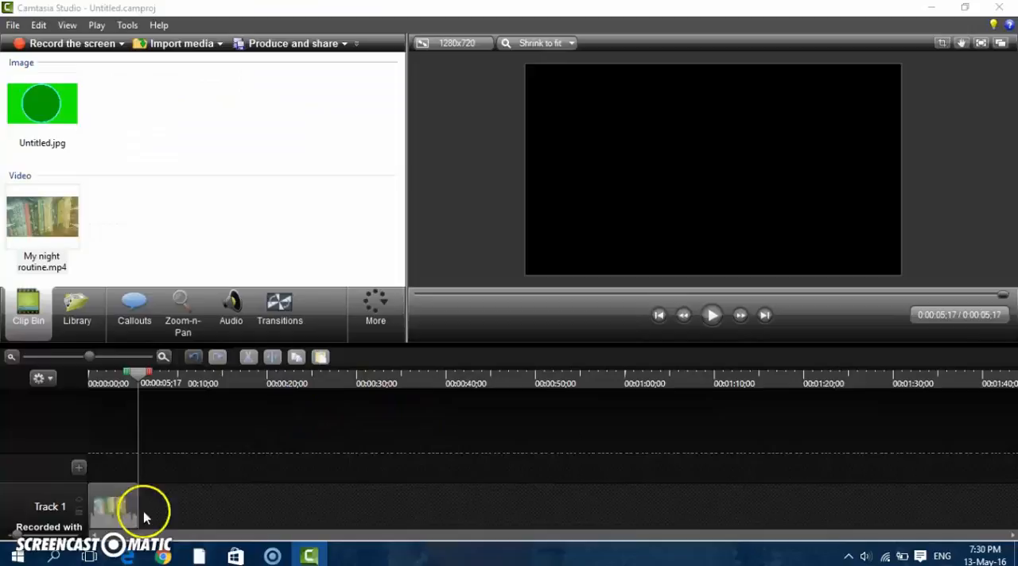
Step: Drag Untitled.jpg from the Clip Bin above Track 1 to create Track 2
{"action": "left_click", "coordinate": [112, 509]}
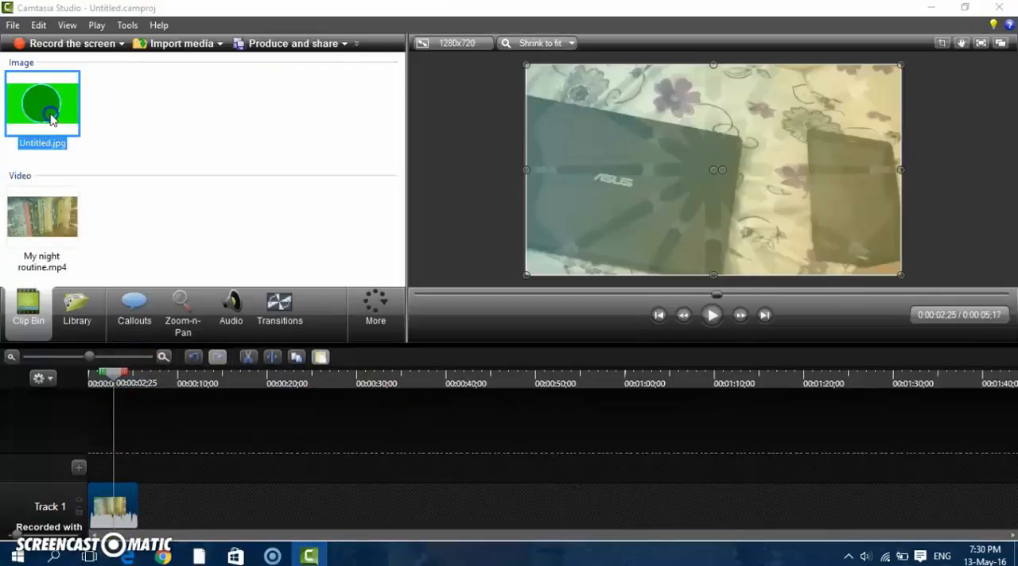
{"action": "left_click_drag", "start_coordinate": [42, 103], "coordinate": [133, 460]}
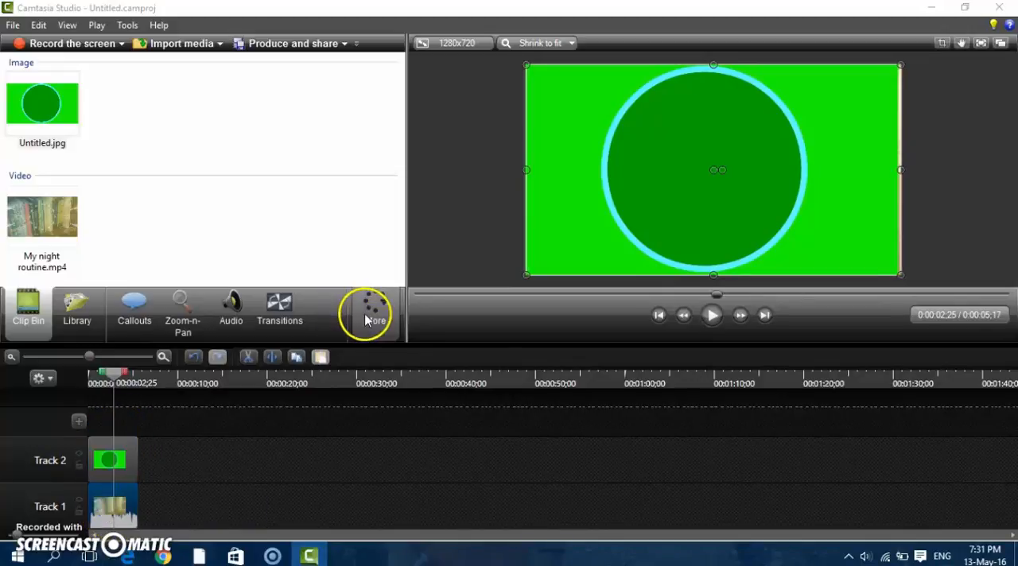
{"action": "mouse_move", "coordinate": [117, 472]}
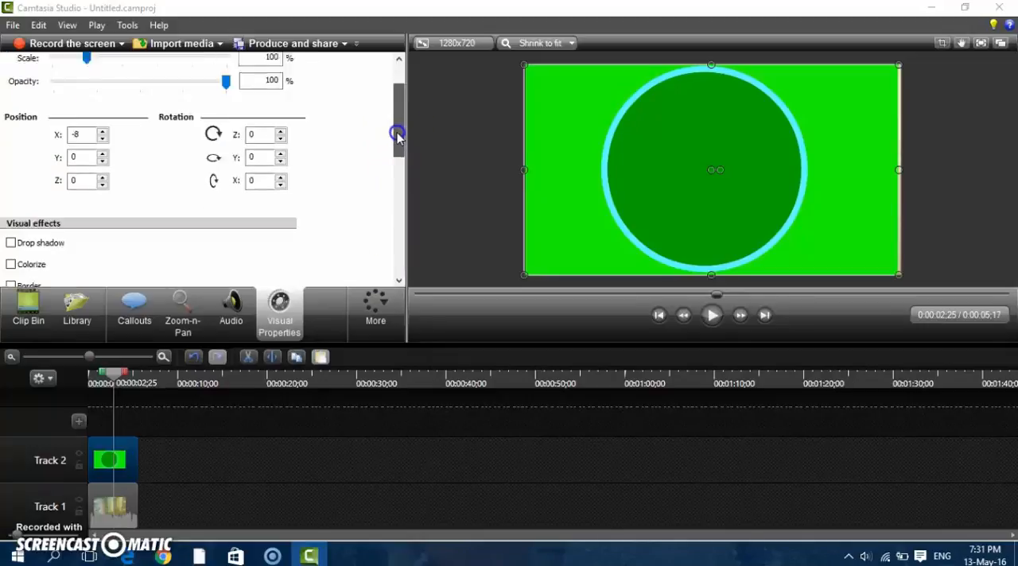
Step: Enable Remove a color and eyedrop the dark green inside the circle
{"action": "scroll", "scroll_direction": "down", "scroll_amount": 3}
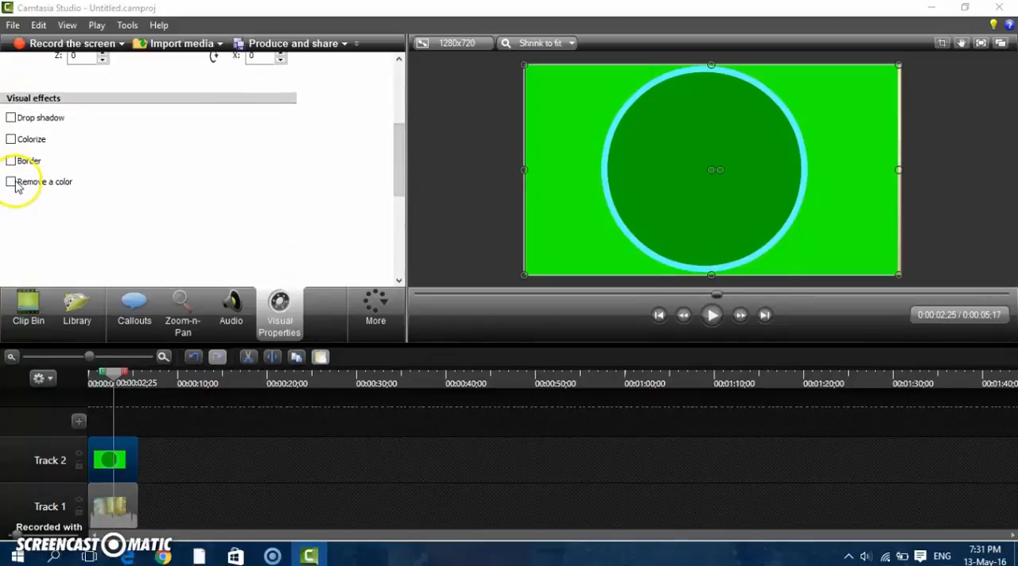
{"action": "left_click", "coordinate": [11, 181]}
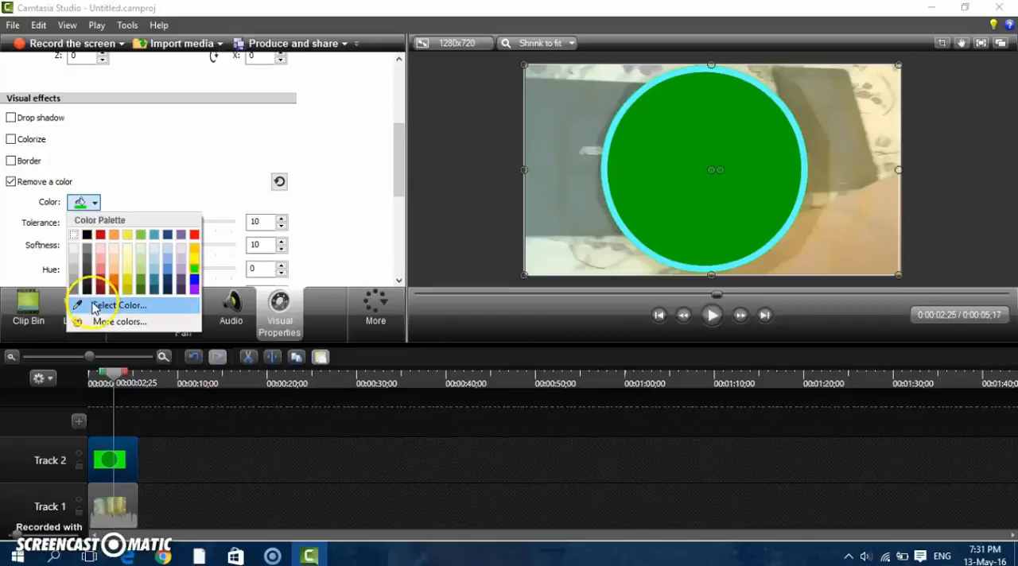
{"action": "left_click", "coordinate": [124, 305]}
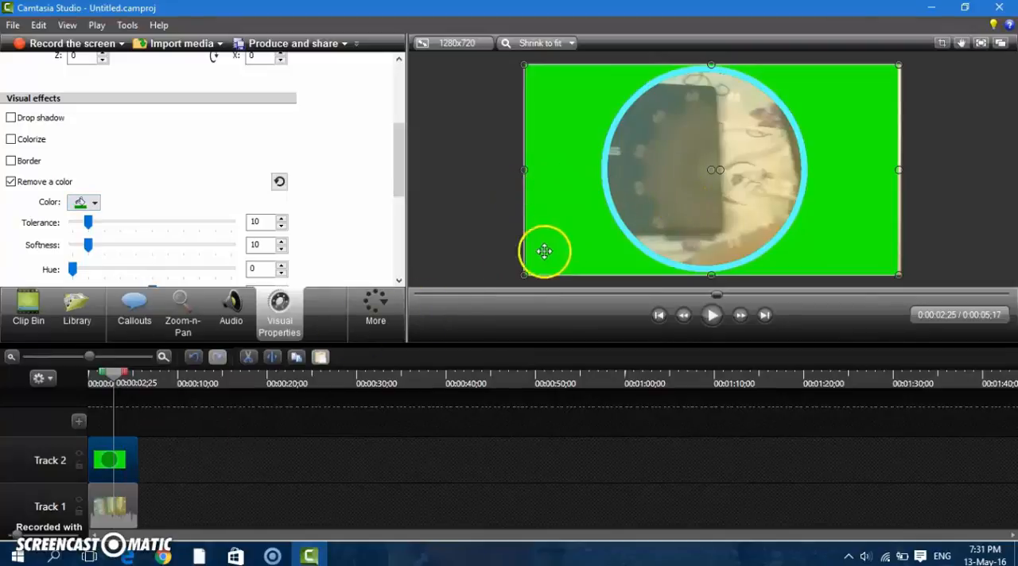
Step: Shift the circle image left, then stretch it back to fill the frame
{"action": "left_click_drag", "start_coordinate": [545, 252], "coordinate": [678, 210]}
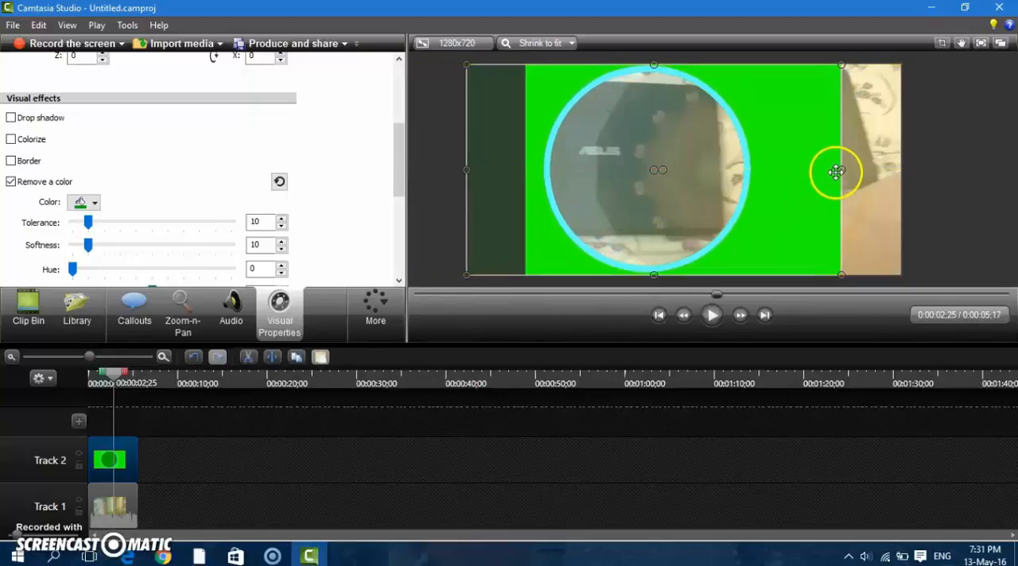
{"action": "left_click_drag", "start_coordinate": [835, 172], "coordinate": [893, 175]}
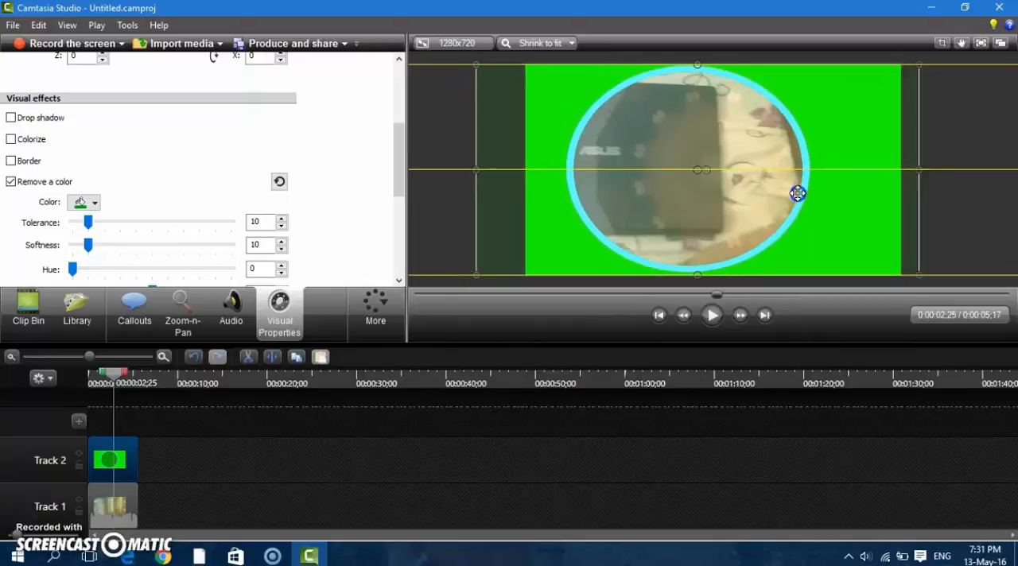
{"action": "left_click_drag", "start_coordinate": [798, 194], "coordinate": [931, 172]}
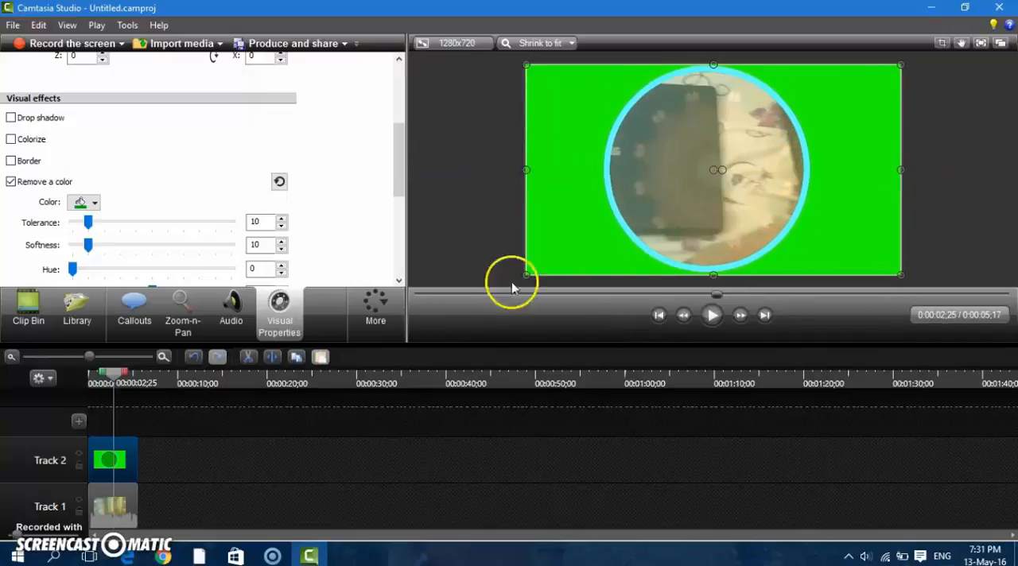
{"action": "left_click", "coordinate": [712, 315]}
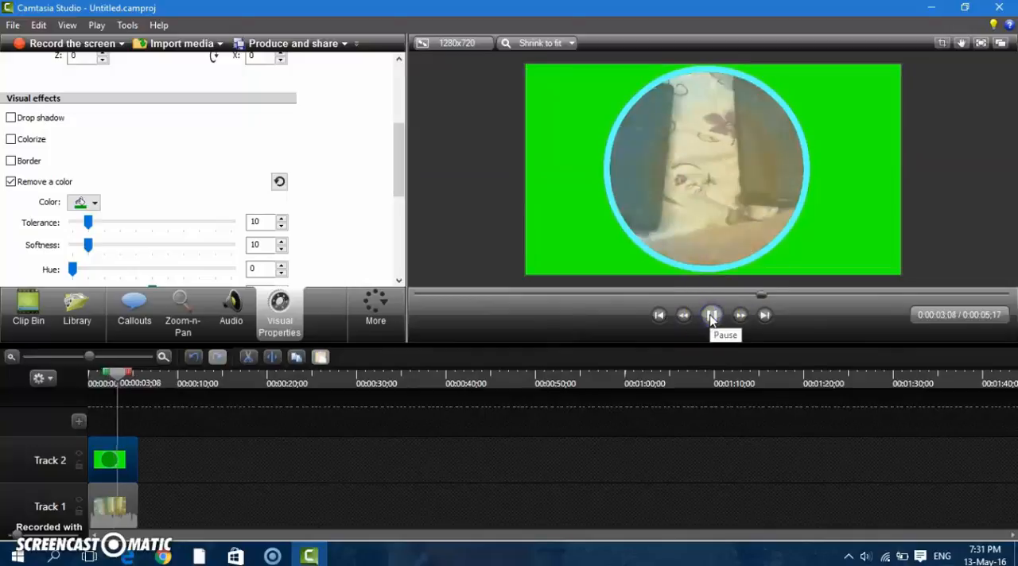
{"action": "left_click", "coordinate": [711, 315]}
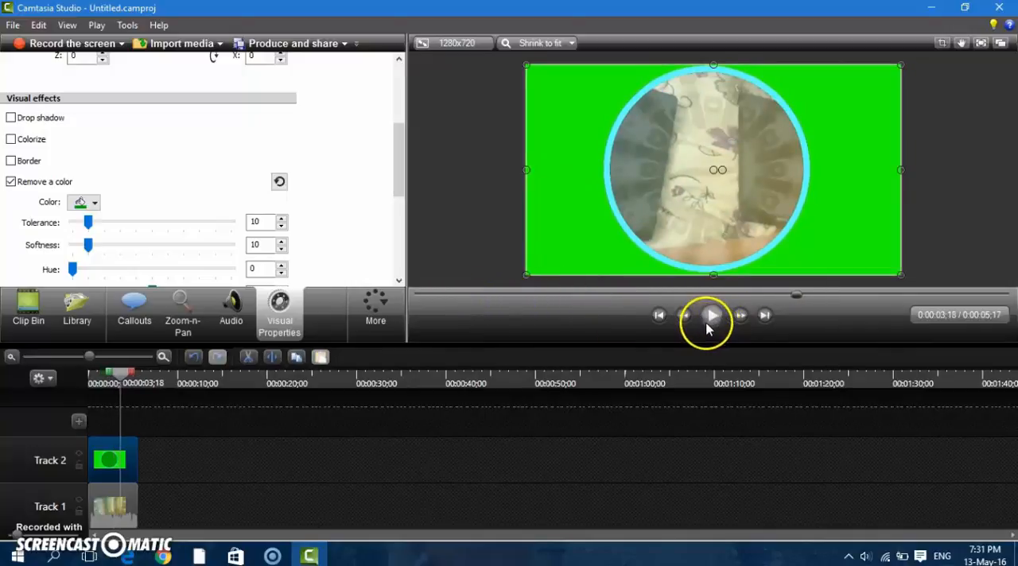
{"action": "left_click", "coordinate": [712, 316]}
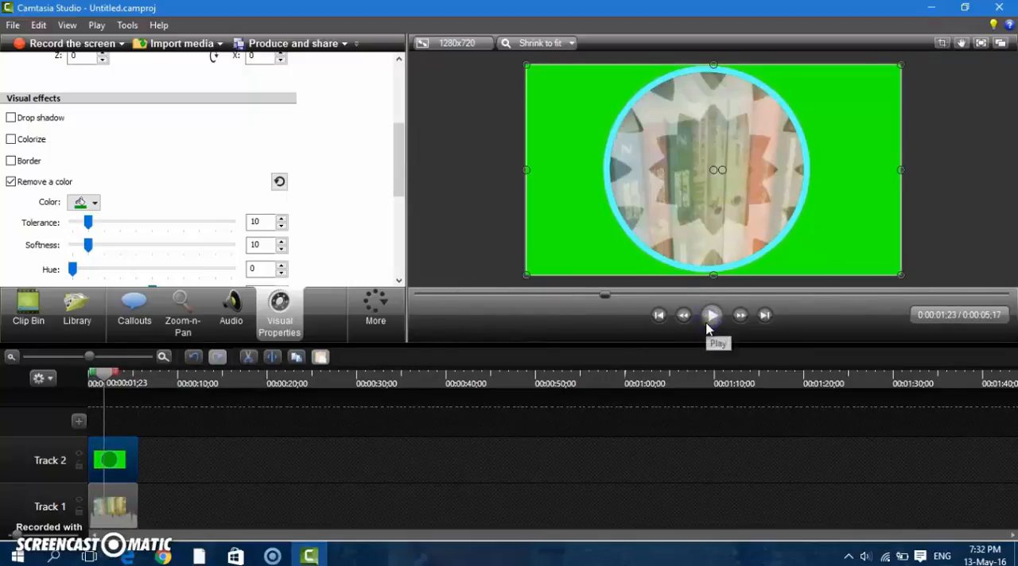
{"action": "left_click", "coordinate": [712, 315]}
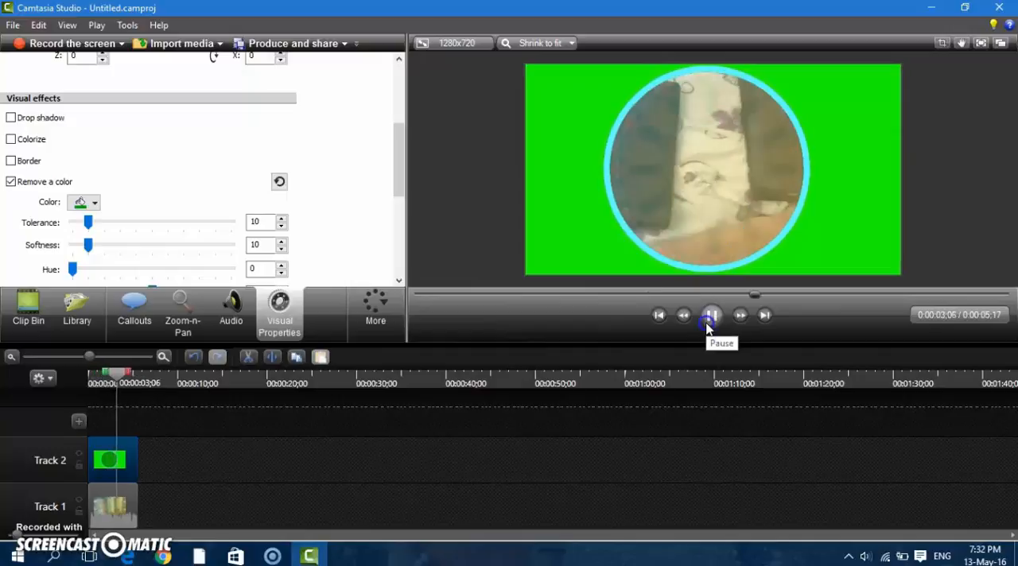
{"action": "left_click", "coordinate": [711, 316]}
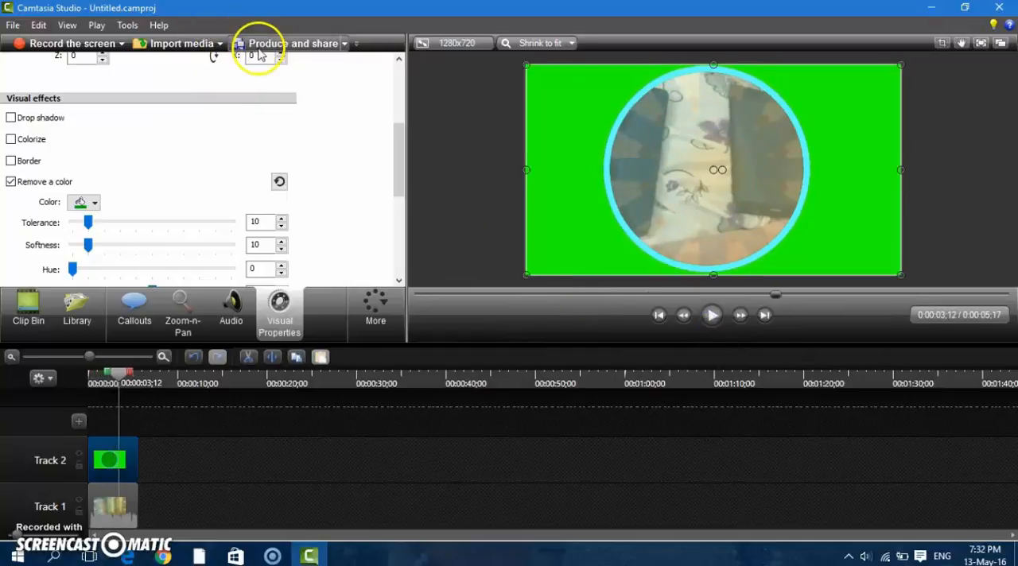
{"action": "left_click", "coordinate": [288, 43]}
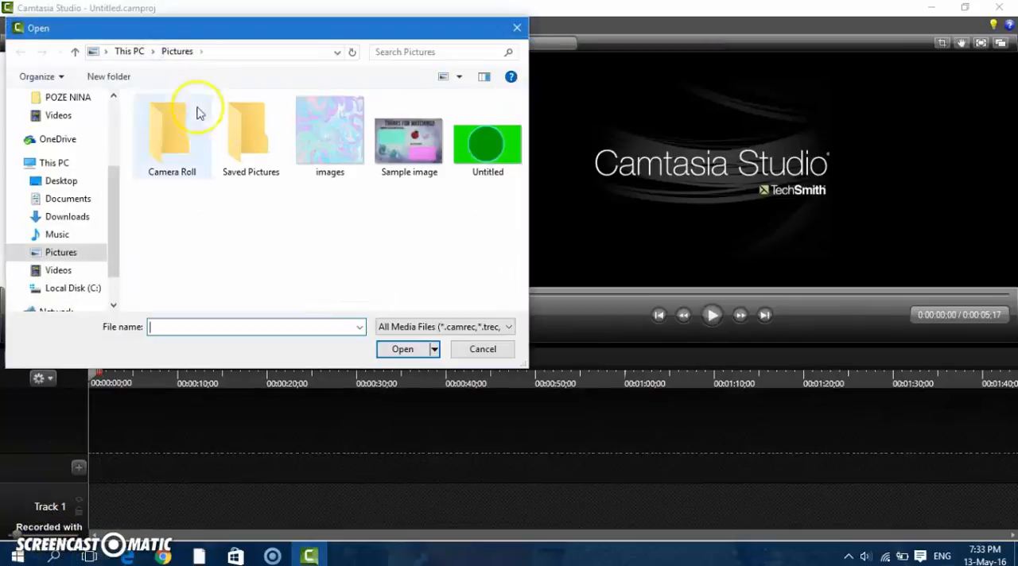
Step: Import Floral frame.mp4 from Pictures and drag it onto Track 1
{"action": "left_click", "coordinate": [58, 271]}
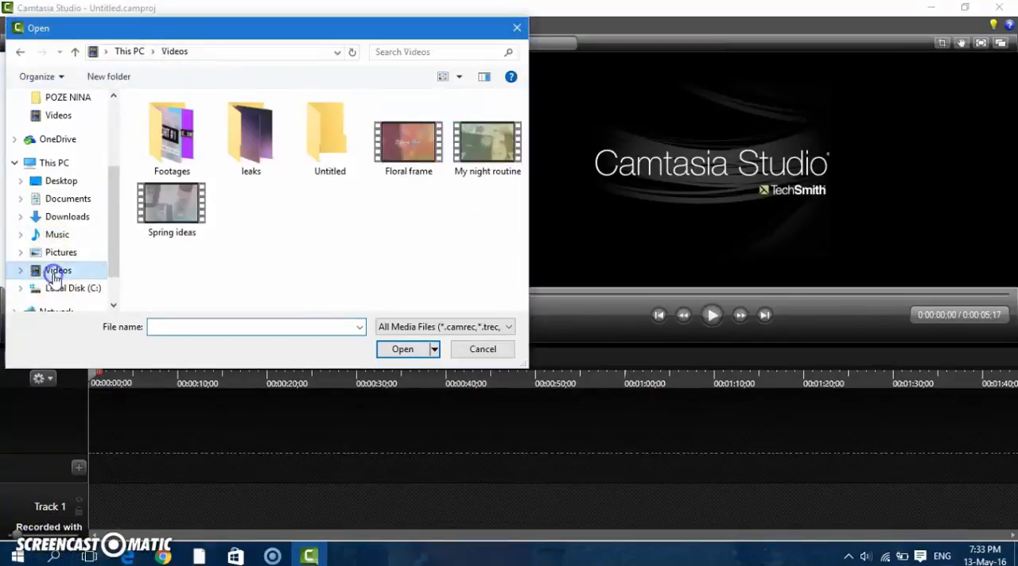
{"action": "double_click", "coordinate": [329, 135]}
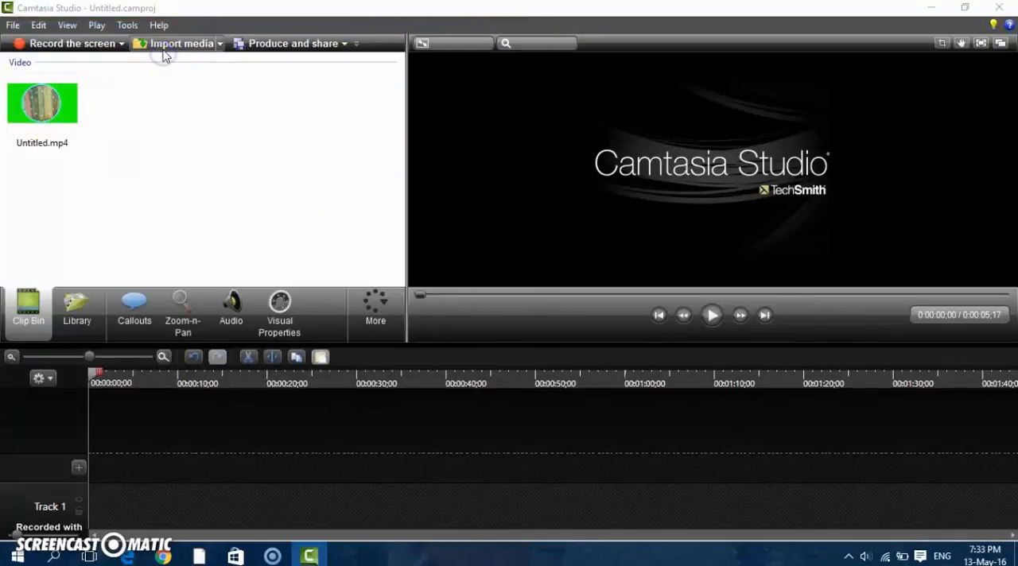
{"action": "left_click", "coordinate": [175, 43]}
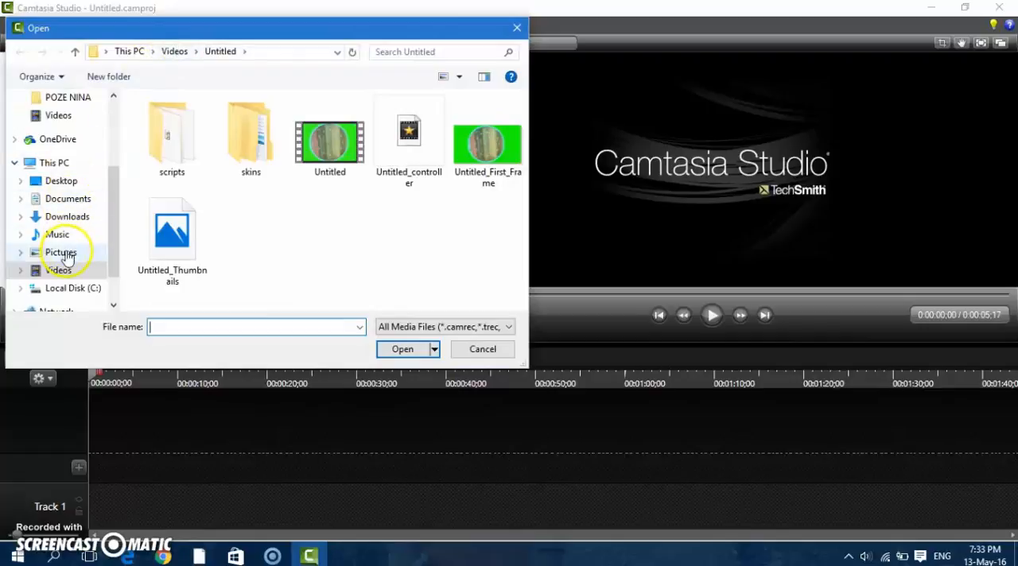
{"action": "left_click", "coordinate": [60, 253]}
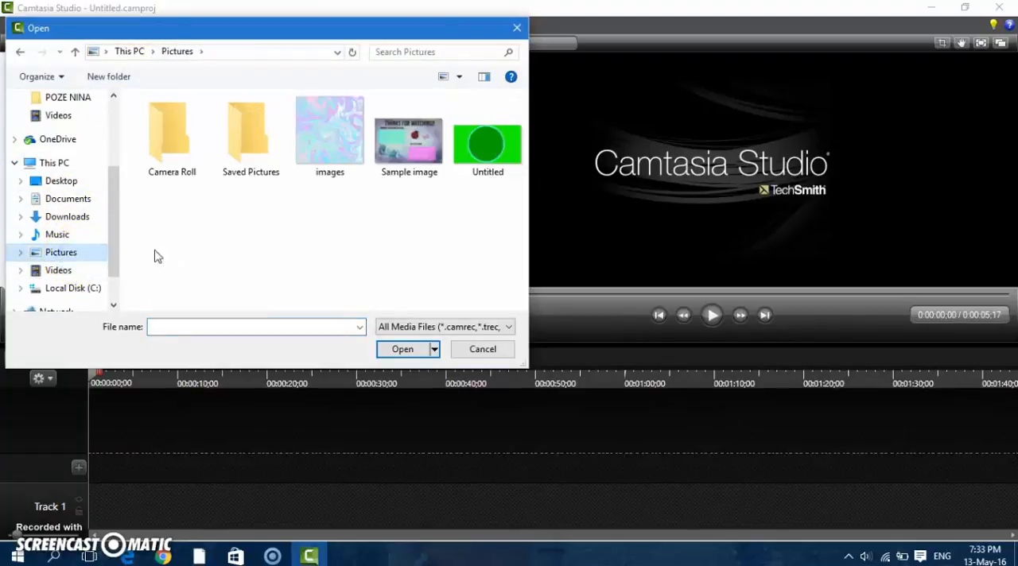
{"action": "left_click", "coordinate": [59, 269]}
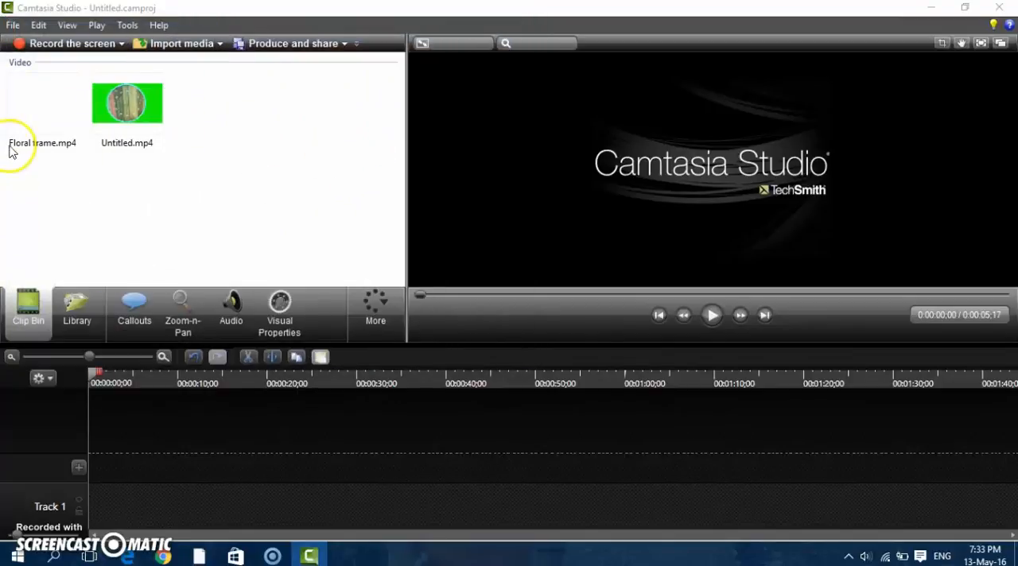
{"action": "left_click", "coordinate": [42, 103]}
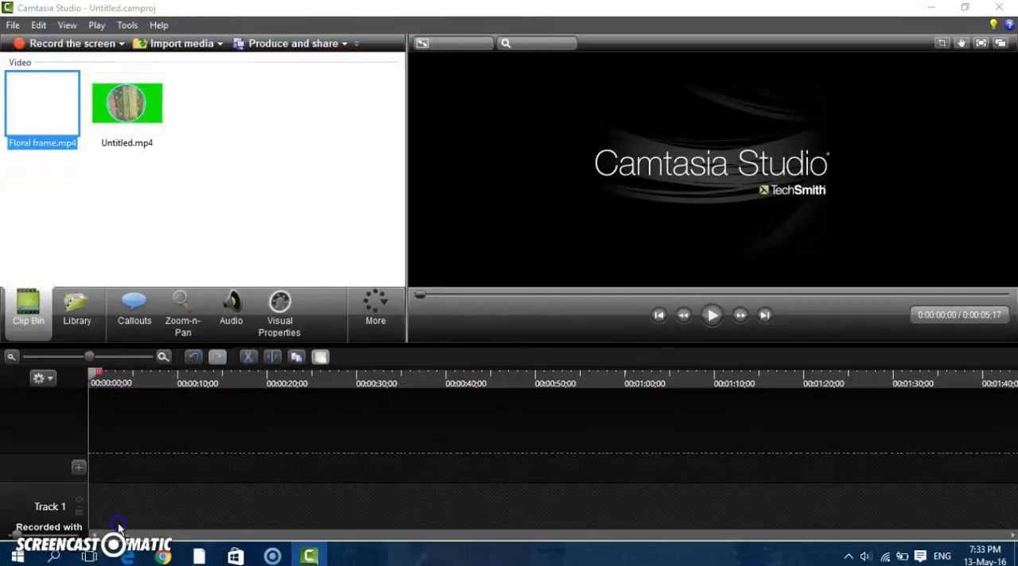
{"action": "left_click_drag", "start_coordinate": [42, 103], "coordinate": [144, 506]}
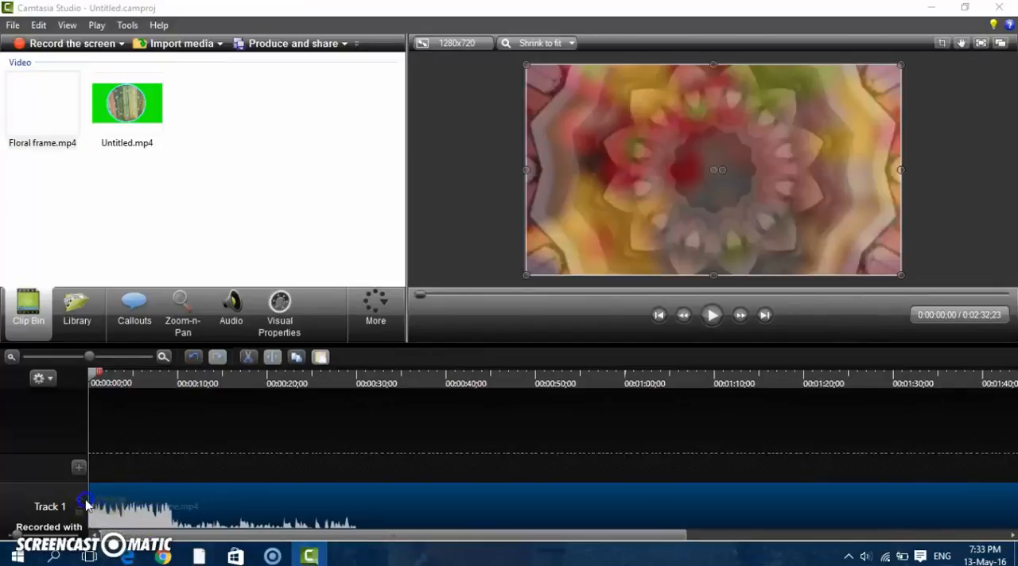
Step: Drop Untitled.mp4 on Track 2 near 12 seconds and stretch it to fill the preview
{"action": "left_click", "coordinate": [127, 104]}
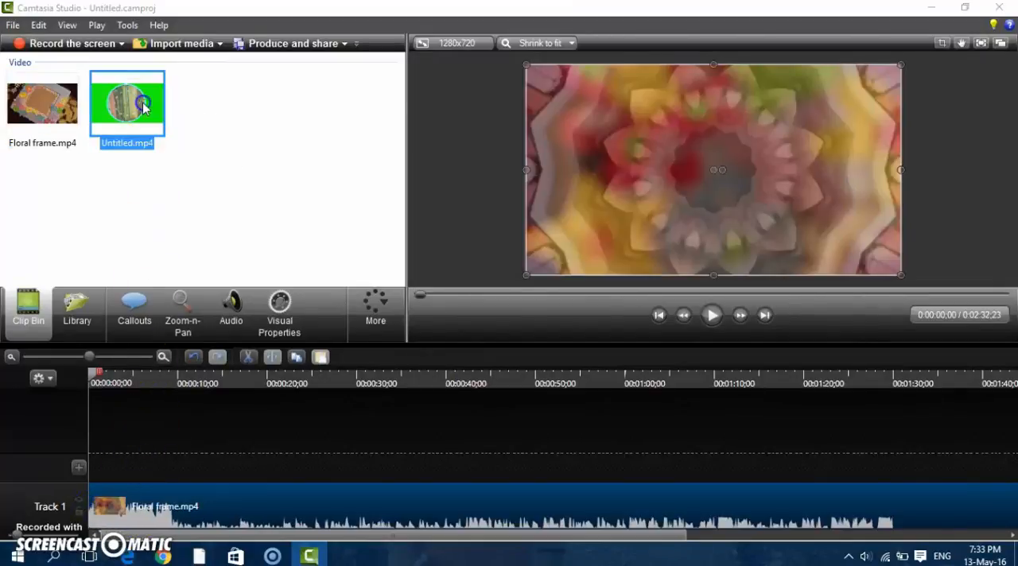
{"action": "left_click_drag", "start_coordinate": [128, 103], "coordinate": [225, 459]}
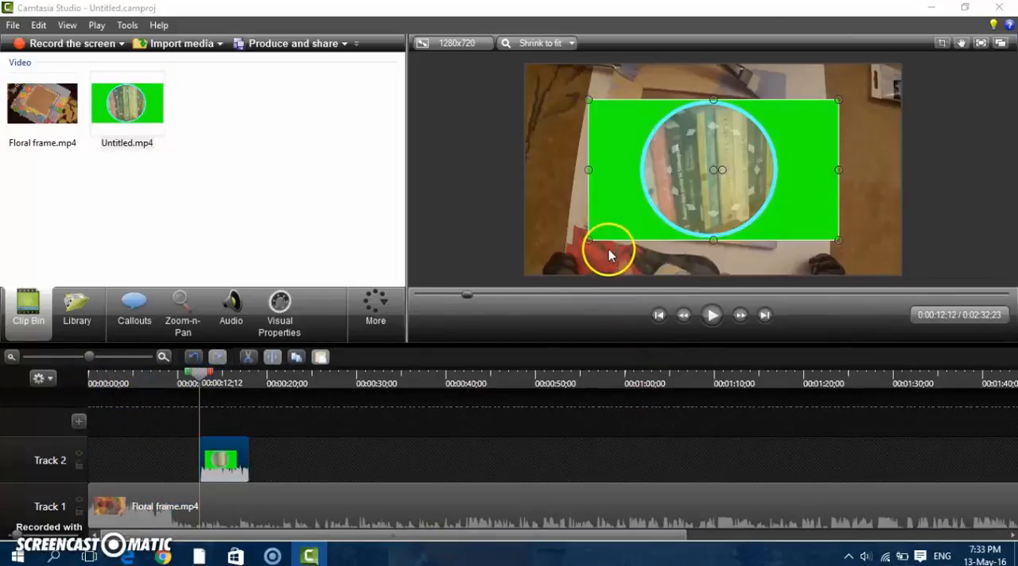
{"action": "left_click_drag", "start_coordinate": [608, 251], "coordinate": [537, 286]}
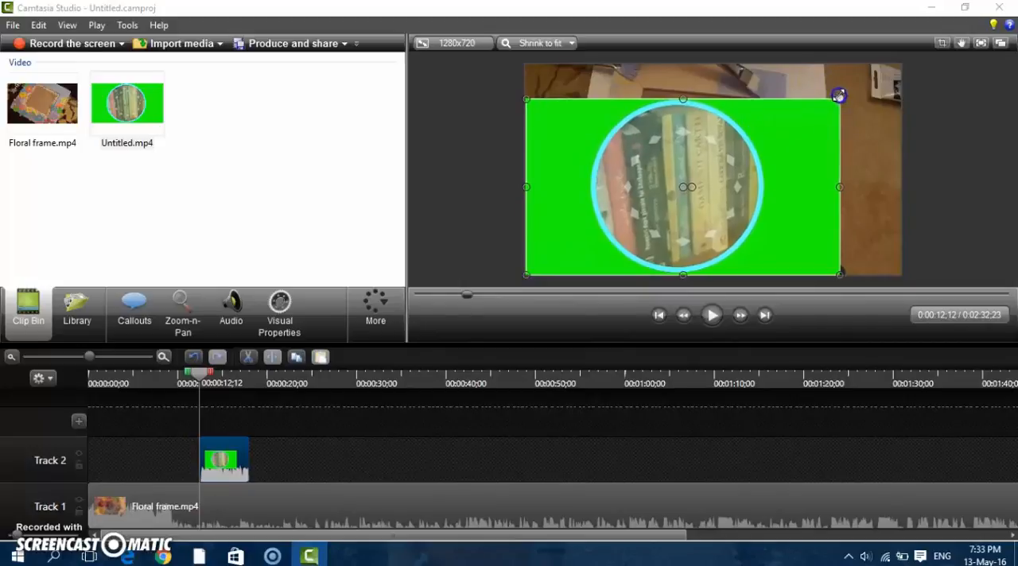
{"action": "left_click_drag", "start_coordinate": [839, 95], "coordinate": [898, 66]}
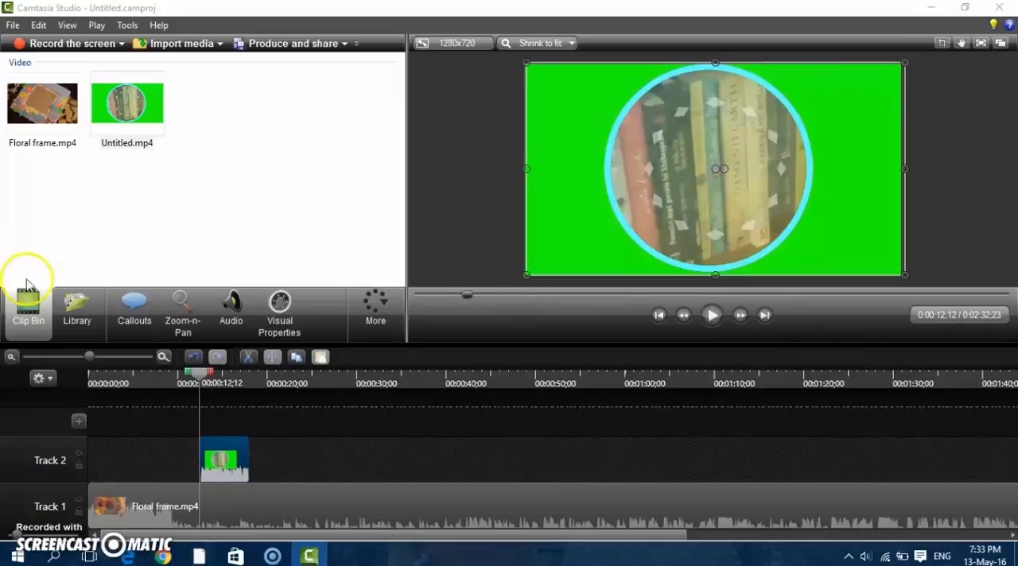
Step: Tick Remove a color in the bubble clip's Visual Properties and drag the bubble right
{"action": "left_click", "coordinate": [279, 310]}
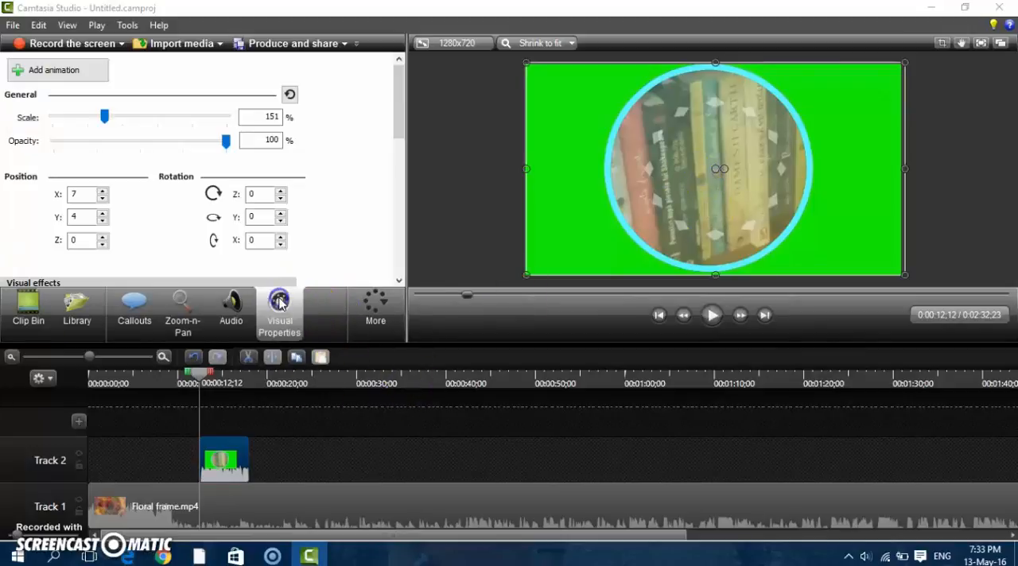
{"action": "scroll", "scroll_direction": "down", "scroll_amount": 3}
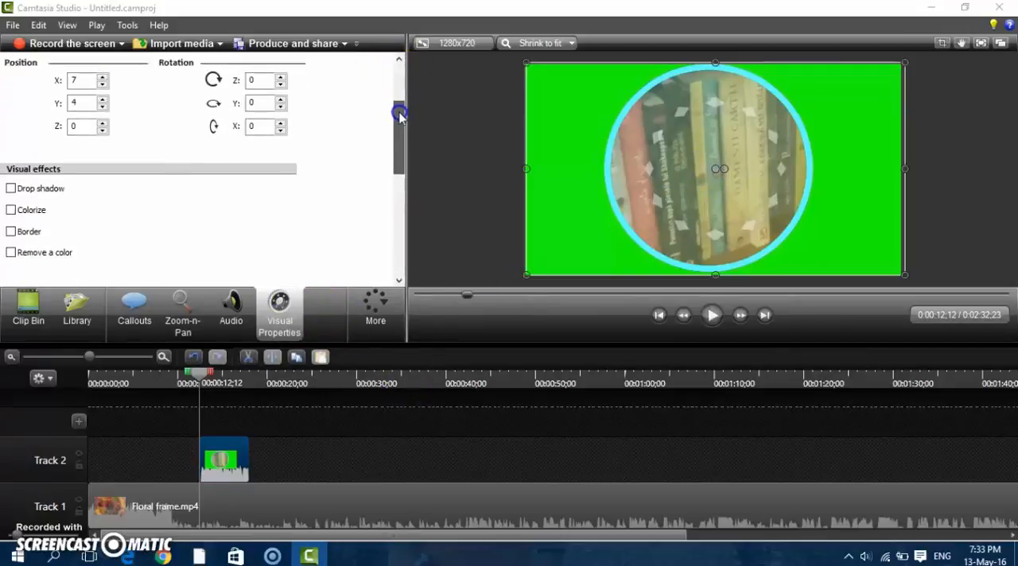
{"action": "left_click", "coordinate": [11, 234]}
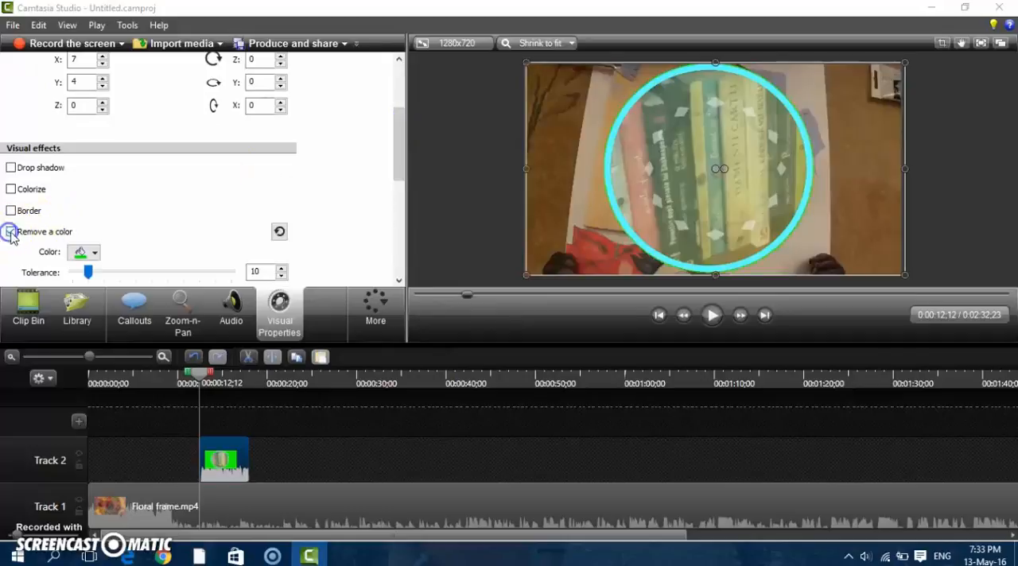
{"action": "left_click", "coordinate": [10, 231]}
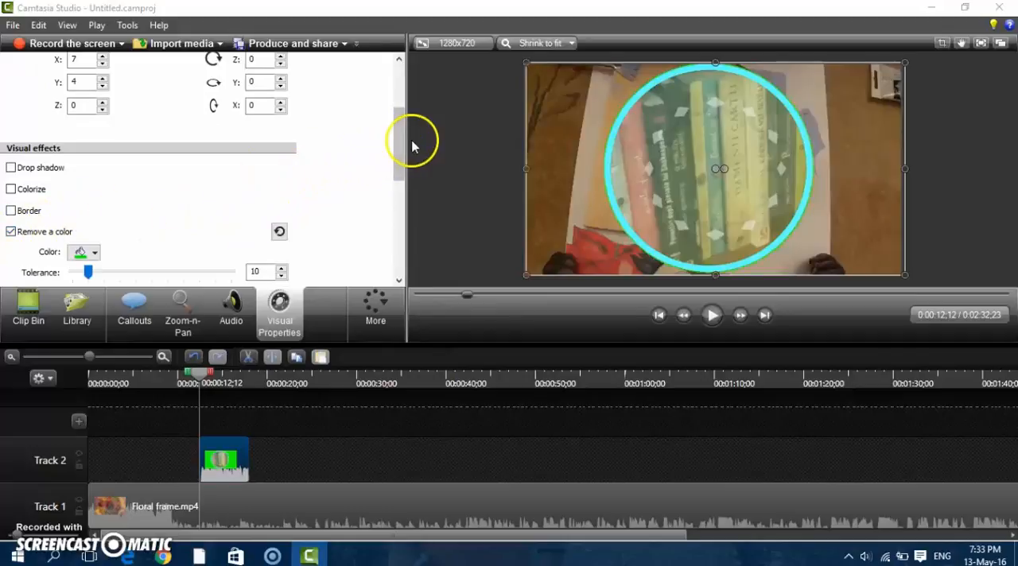
{"action": "scroll", "scroll_direction": "down", "scroll_amount": 3}
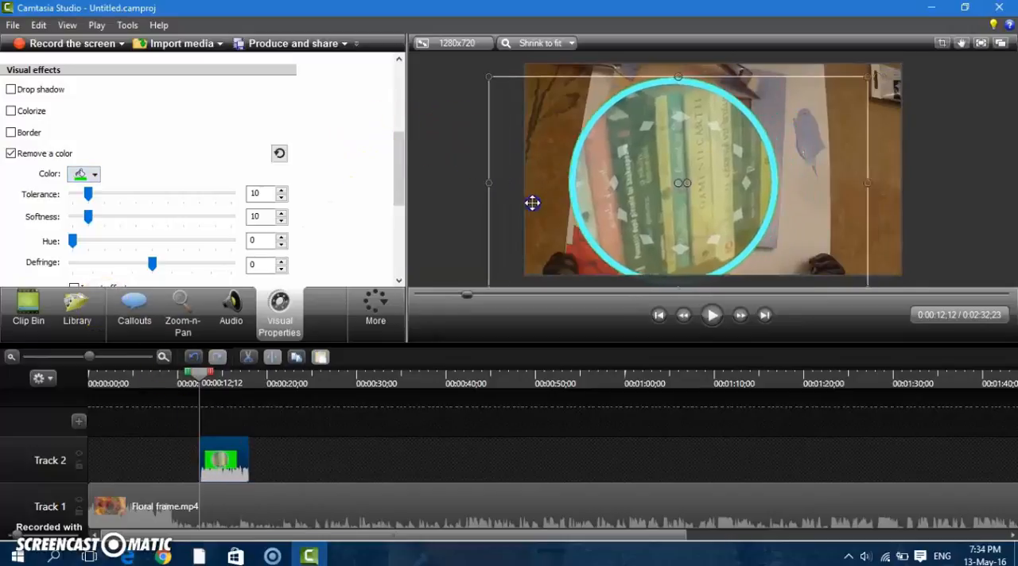
{"action": "left_click_drag", "start_coordinate": [532, 202], "coordinate": [639, 195]}
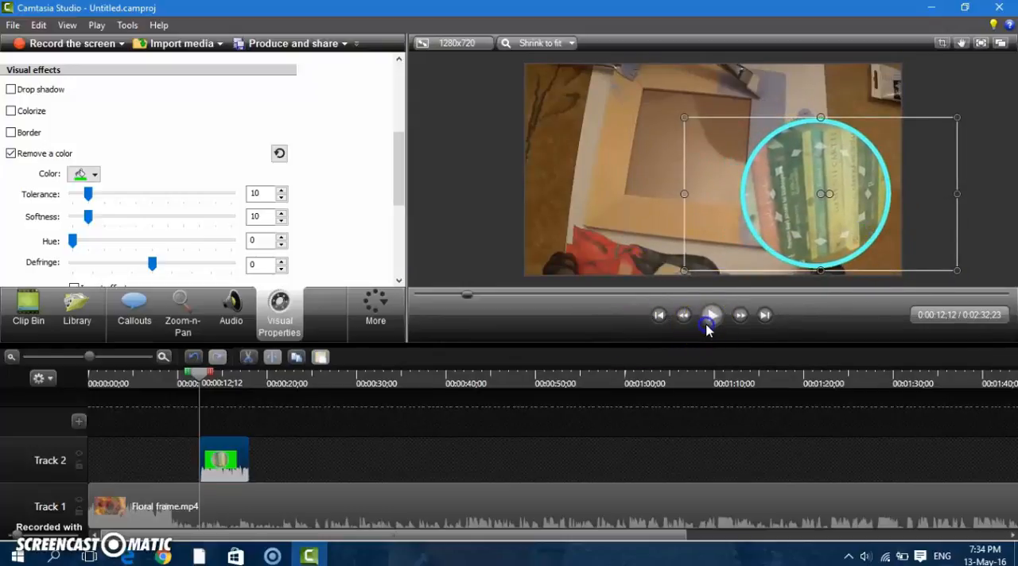
{"action": "left_click", "coordinate": [711, 315]}
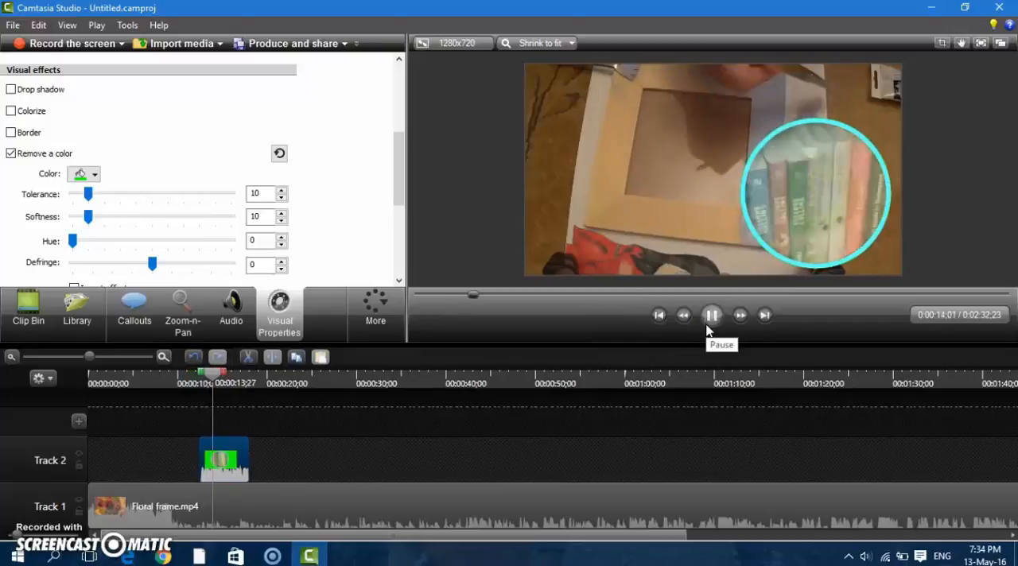
{"action": "left_click", "coordinate": [712, 315]}
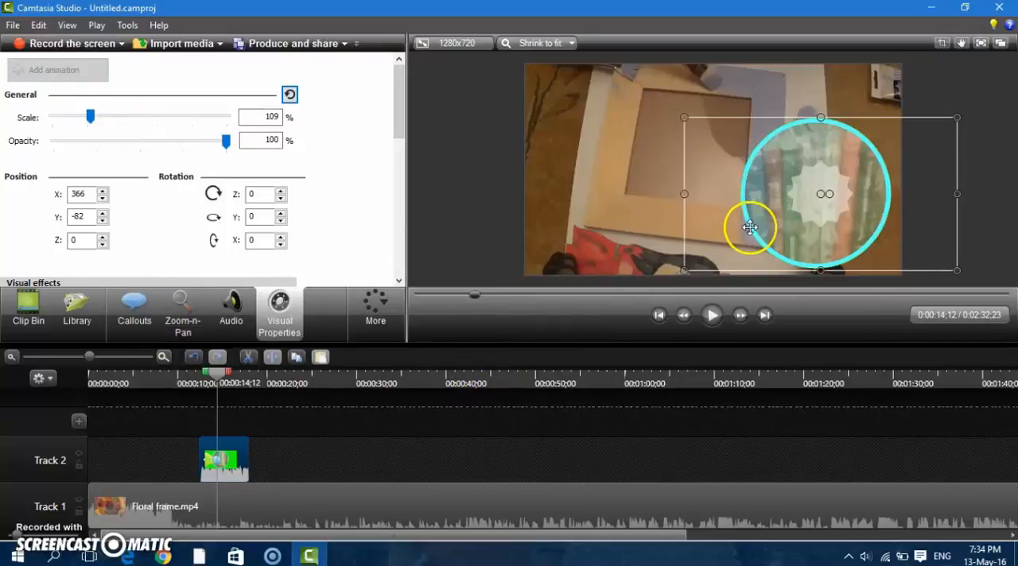
Step: Drag the bubble to the left side, then play the preview to check its glide
{"action": "left_click_drag", "start_coordinate": [748, 229], "coordinate": [742, 231]}
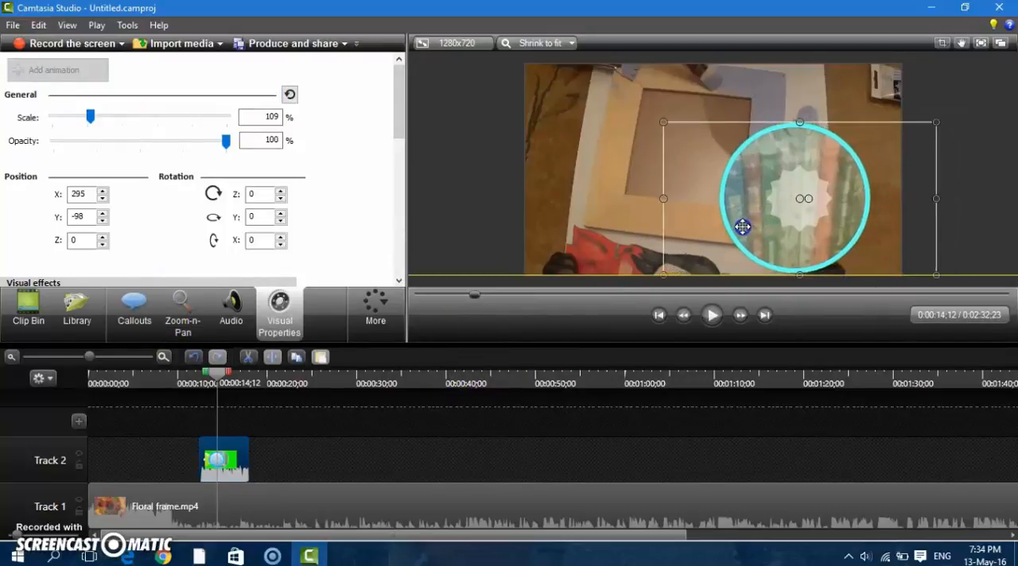
{"action": "left_click_drag", "start_coordinate": [743, 228], "coordinate": [623, 230]}
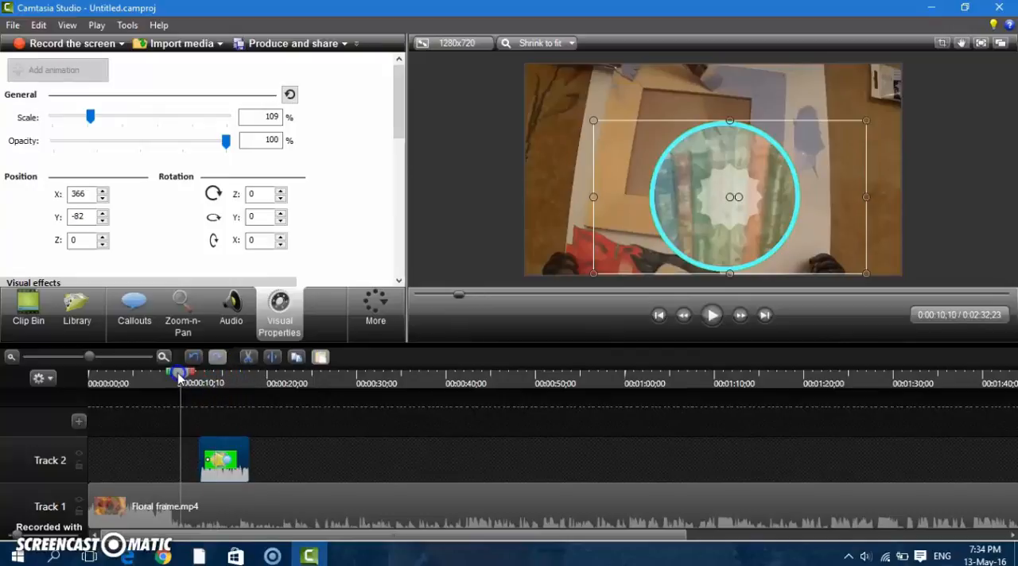
{"action": "left_click", "coordinate": [711, 315]}
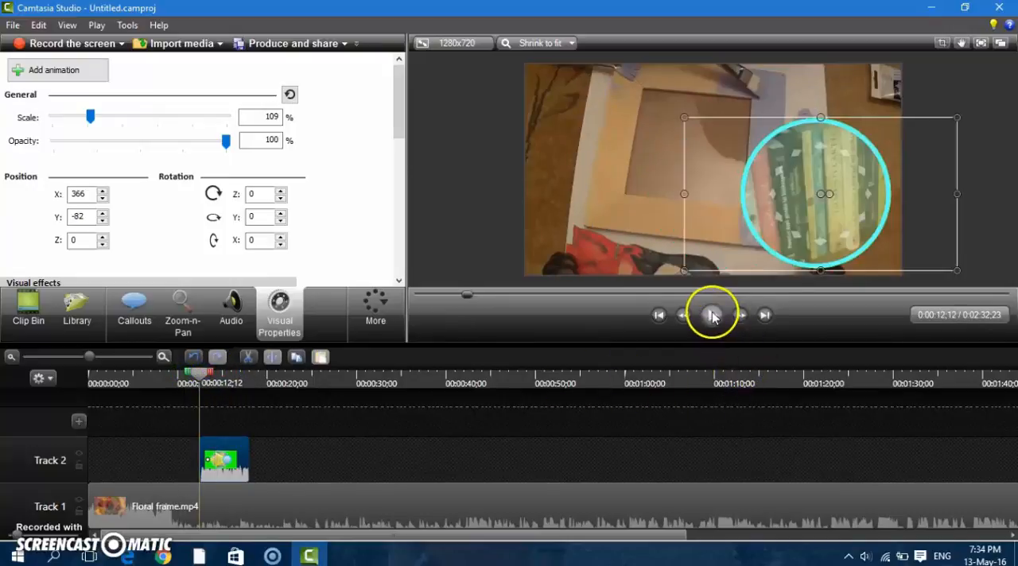
{"action": "left_click", "coordinate": [712, 316]}
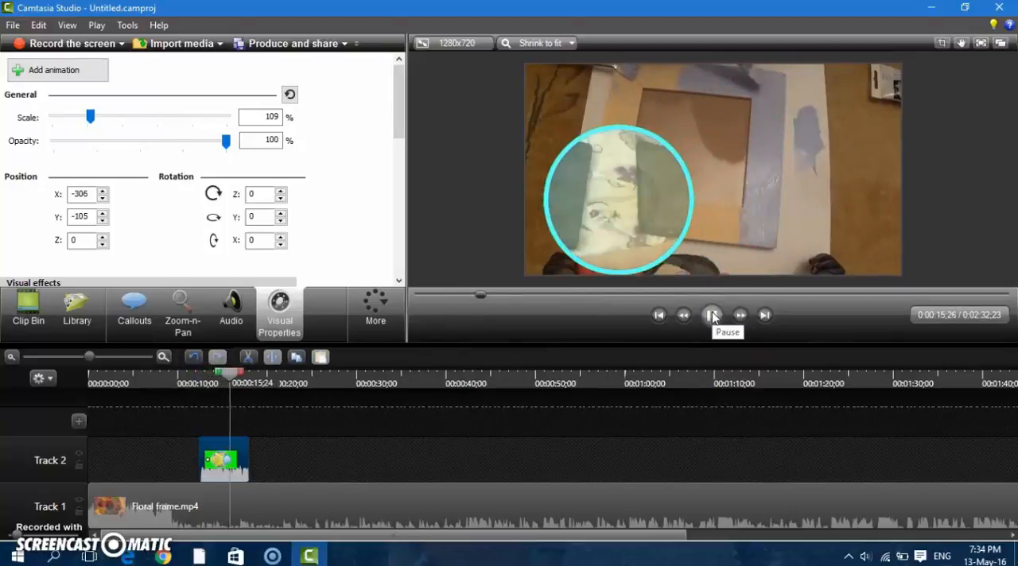
{"action": "left_click", "coordinate": [713, 316]}
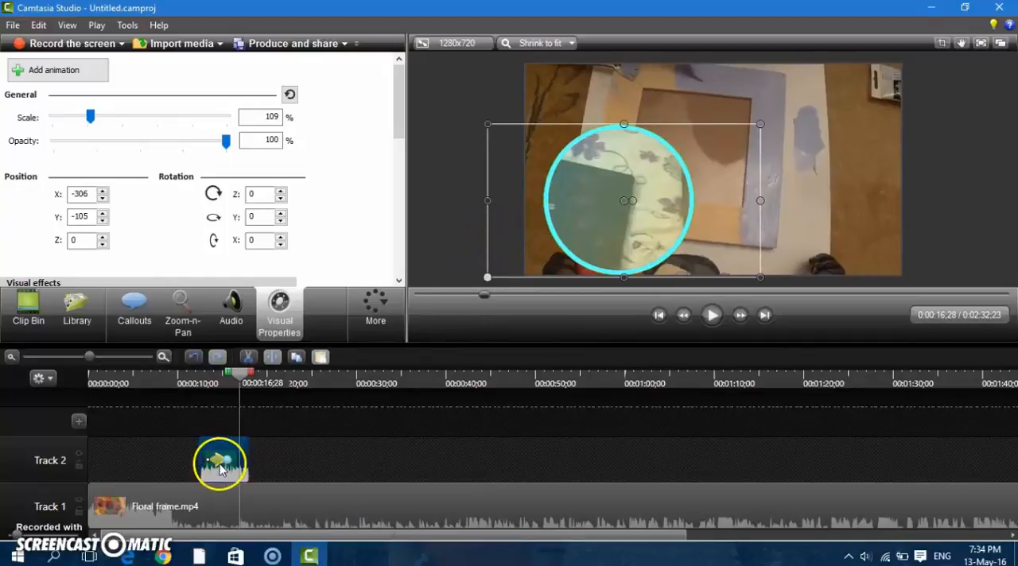
{"action": "mouse_move", "coordinate": [222, 469]}
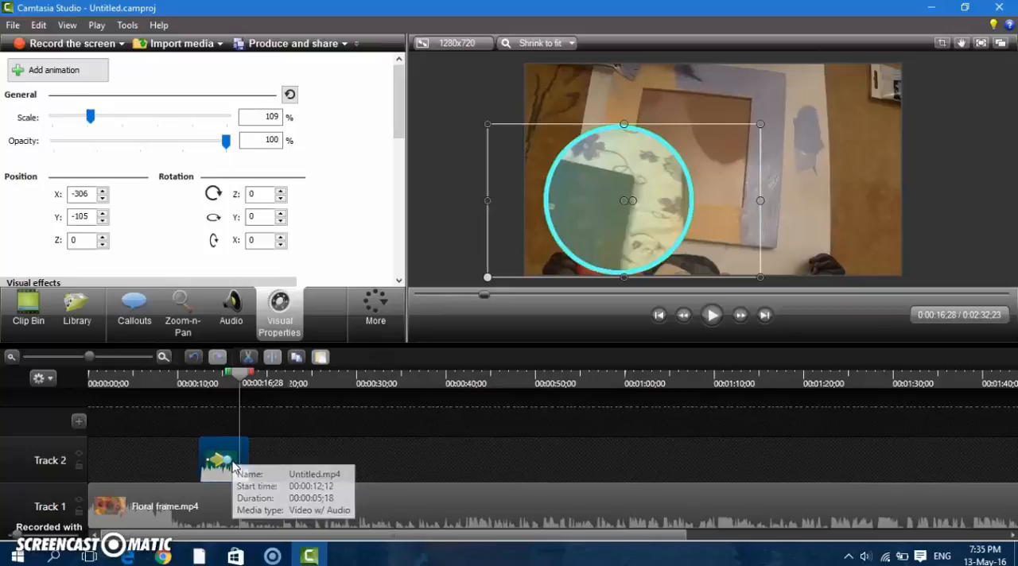
{"action": "mouse_move", "coordinate": [397, 412]}
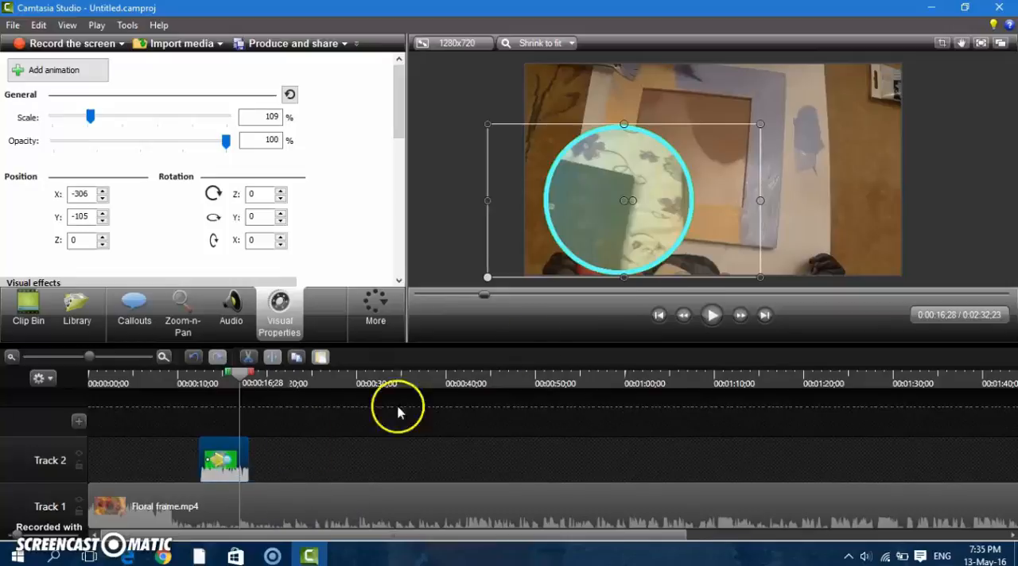